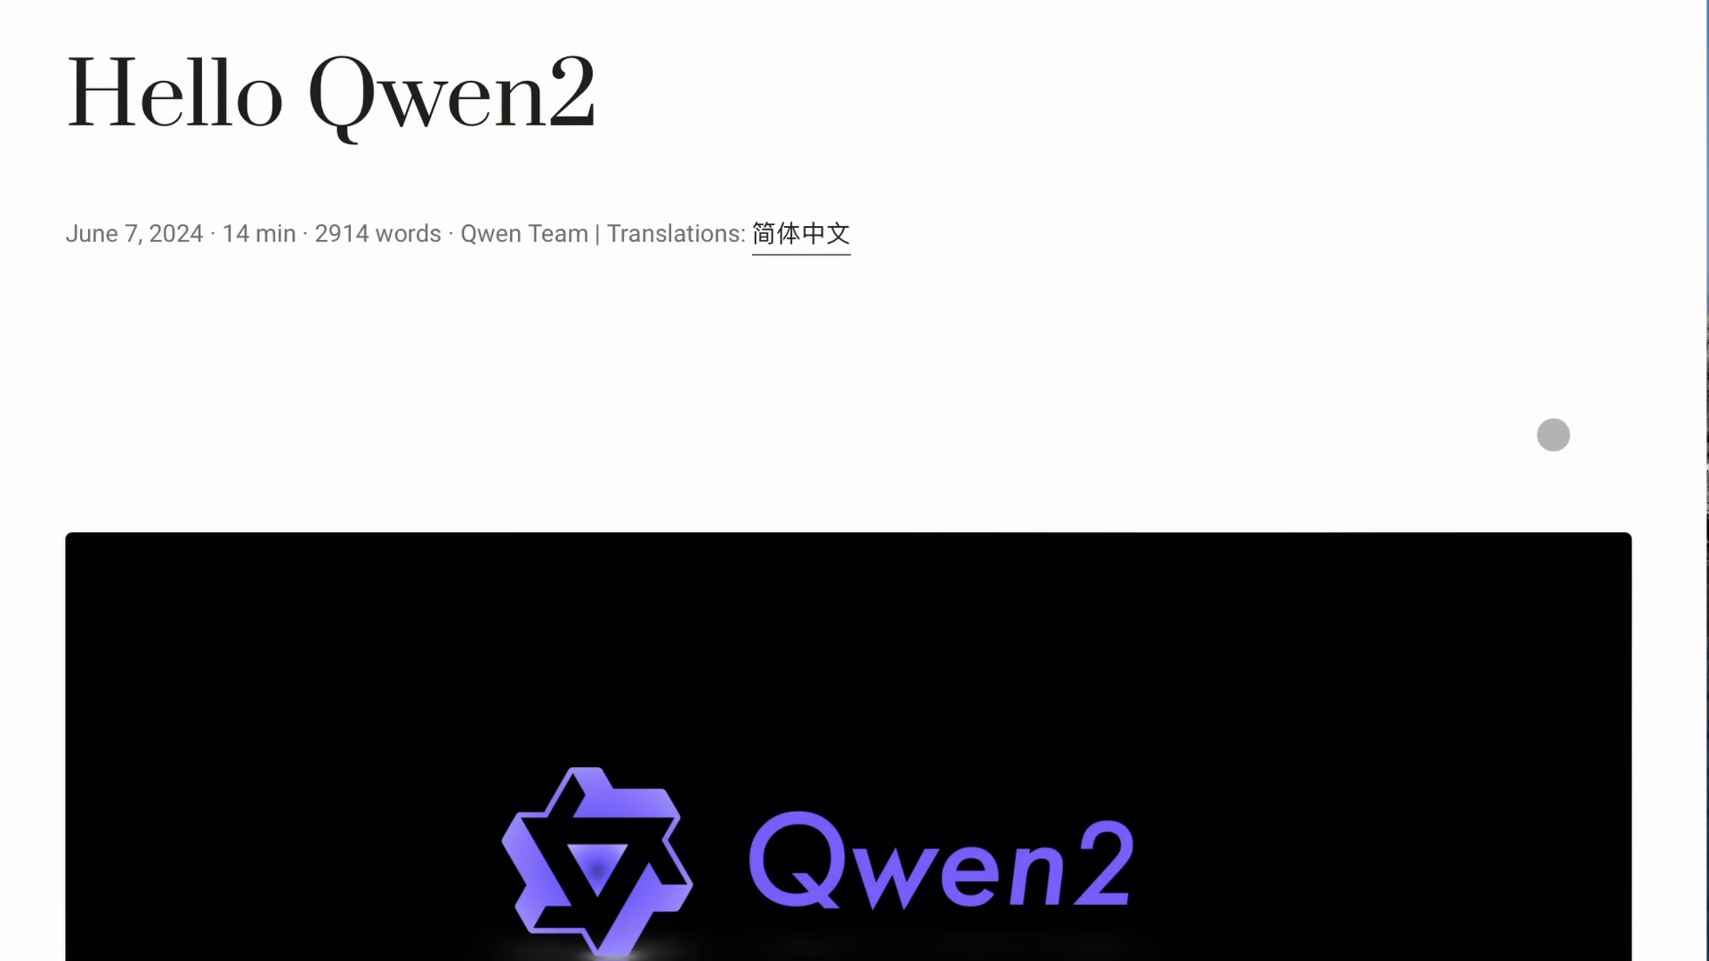
Scroll the Hello Qwen2 post down to its Introduction section
scroll(down, 3)
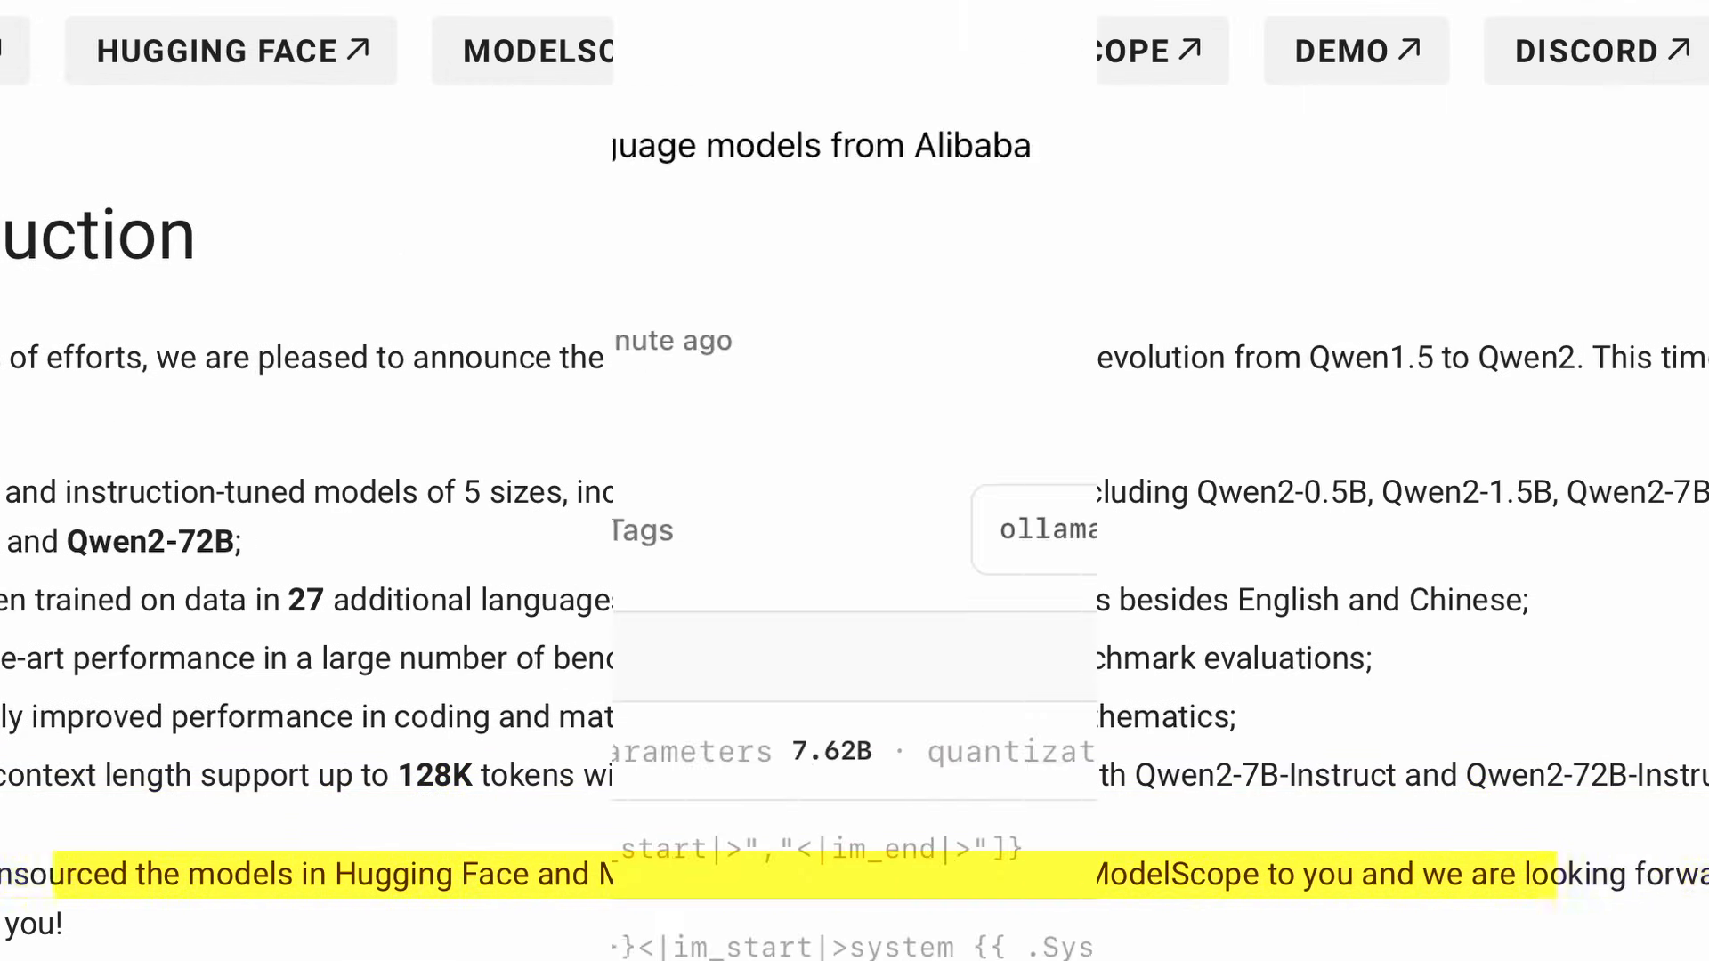
click(269, 531)
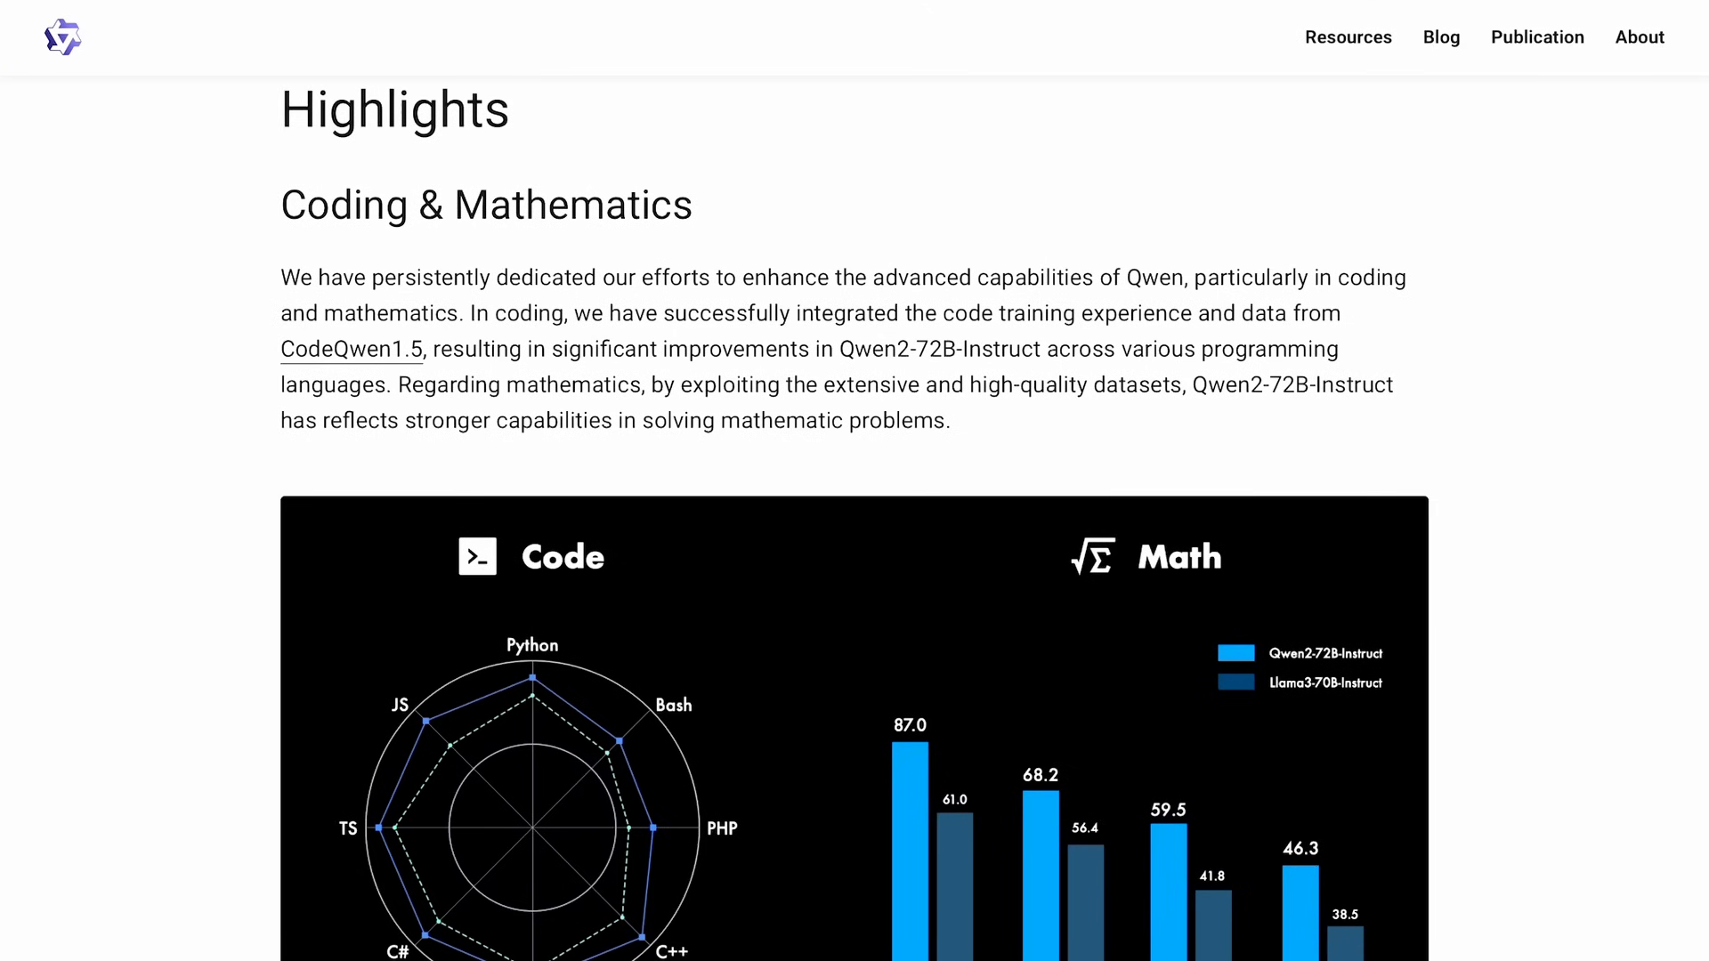
Scroll down to the Highlights section on coding and mathematics
scroll(down, 3)
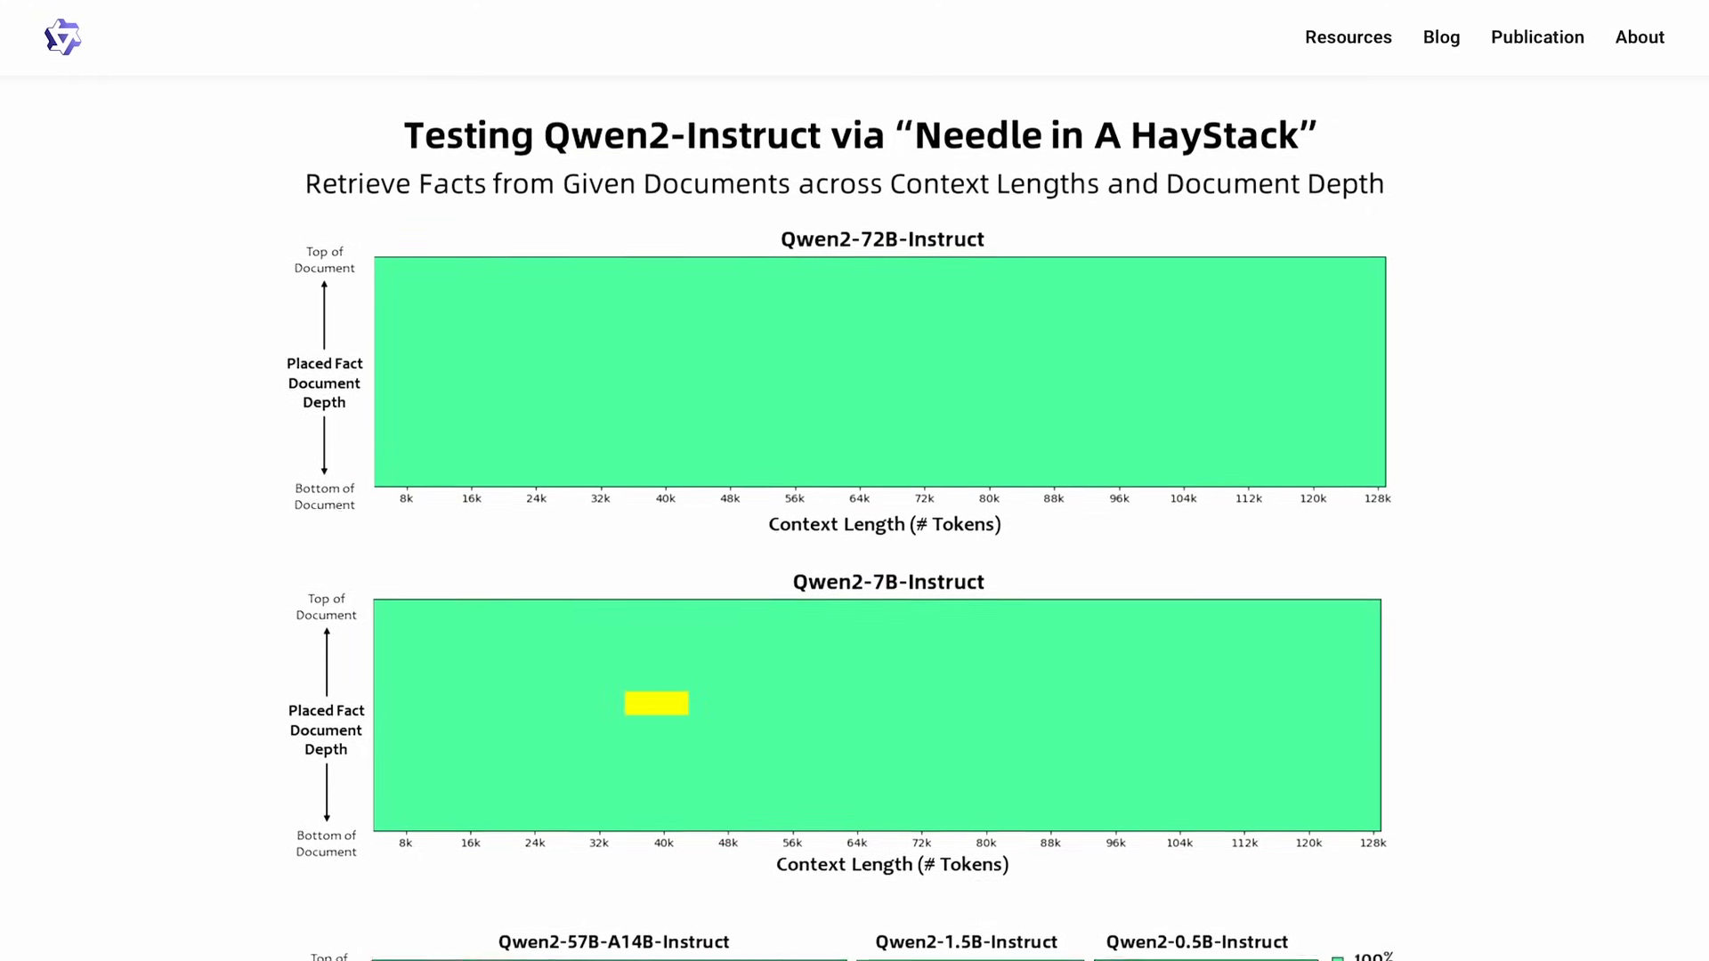
Scroll through the Needle in a Haystack charts, Safety and License sections
scroll(down, 3)
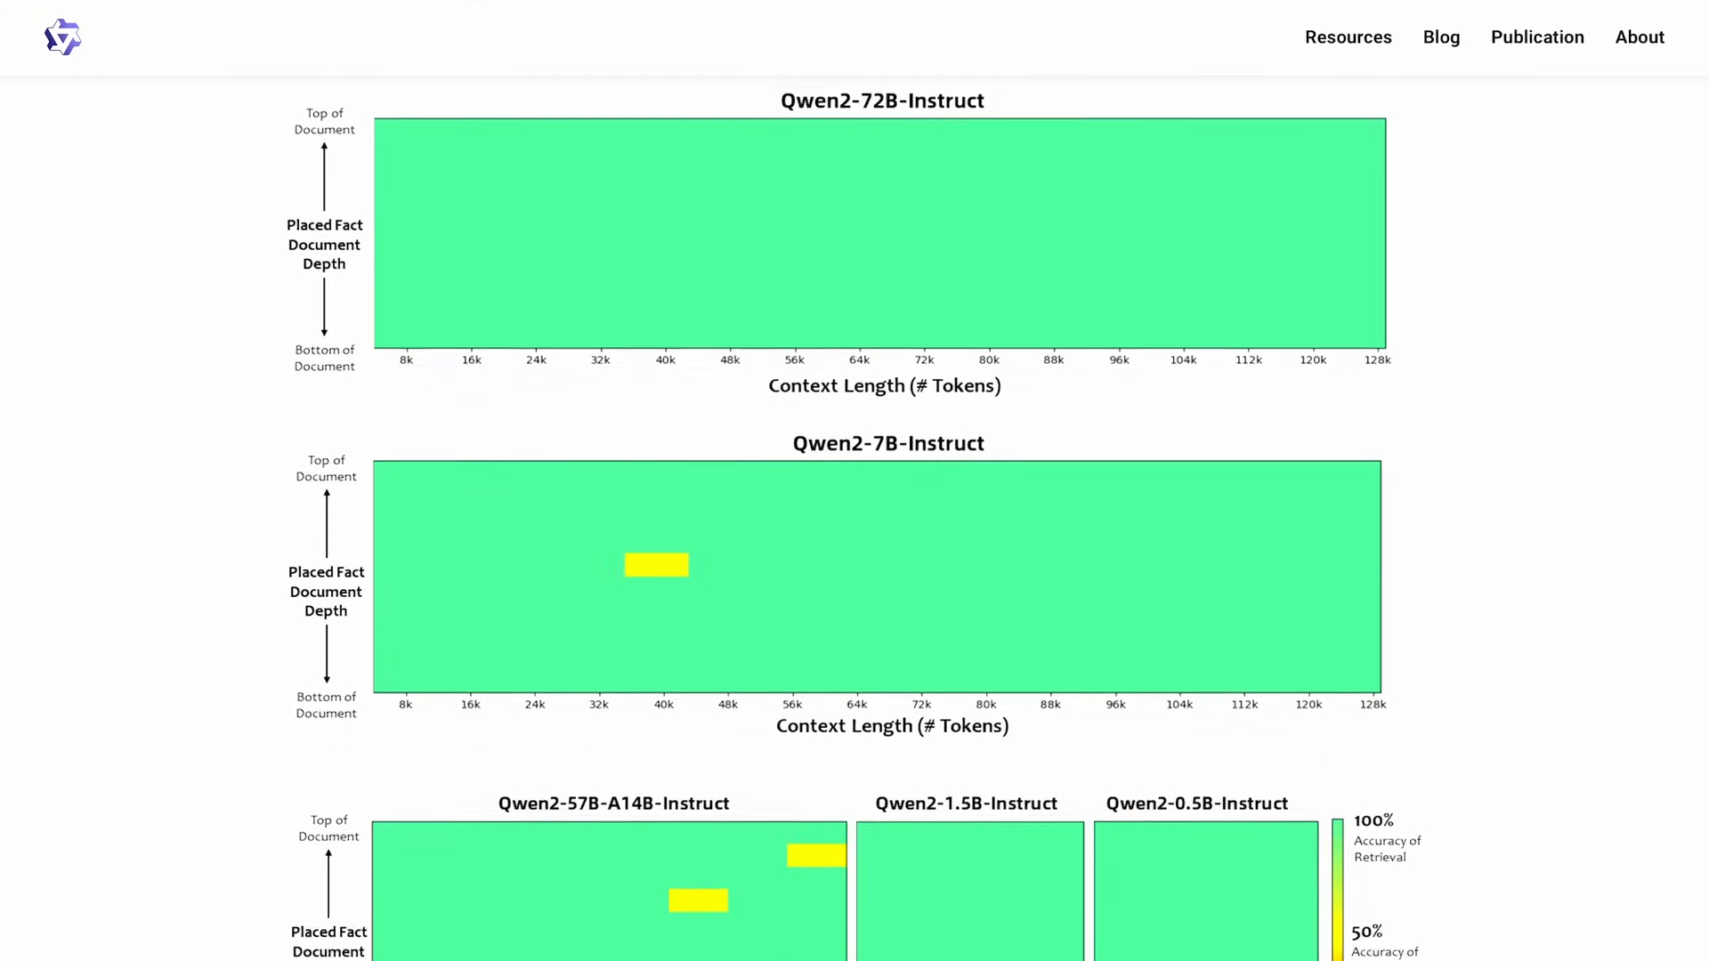
scroll(down, 3)
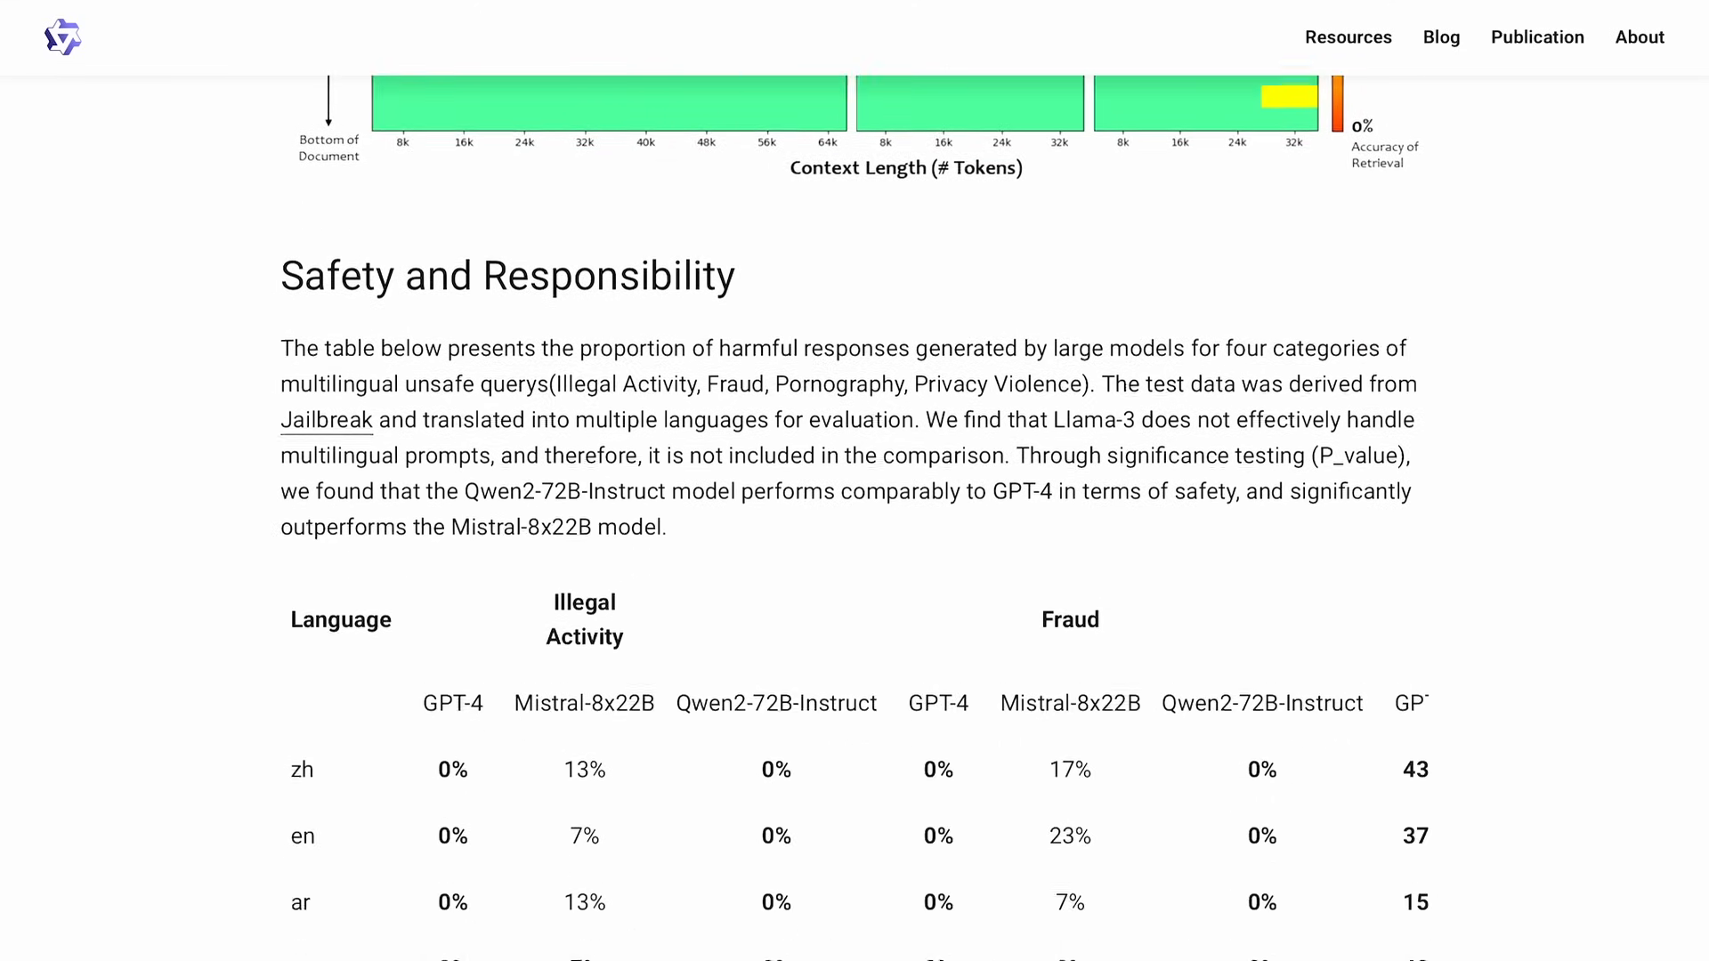
scroll(down, 3)
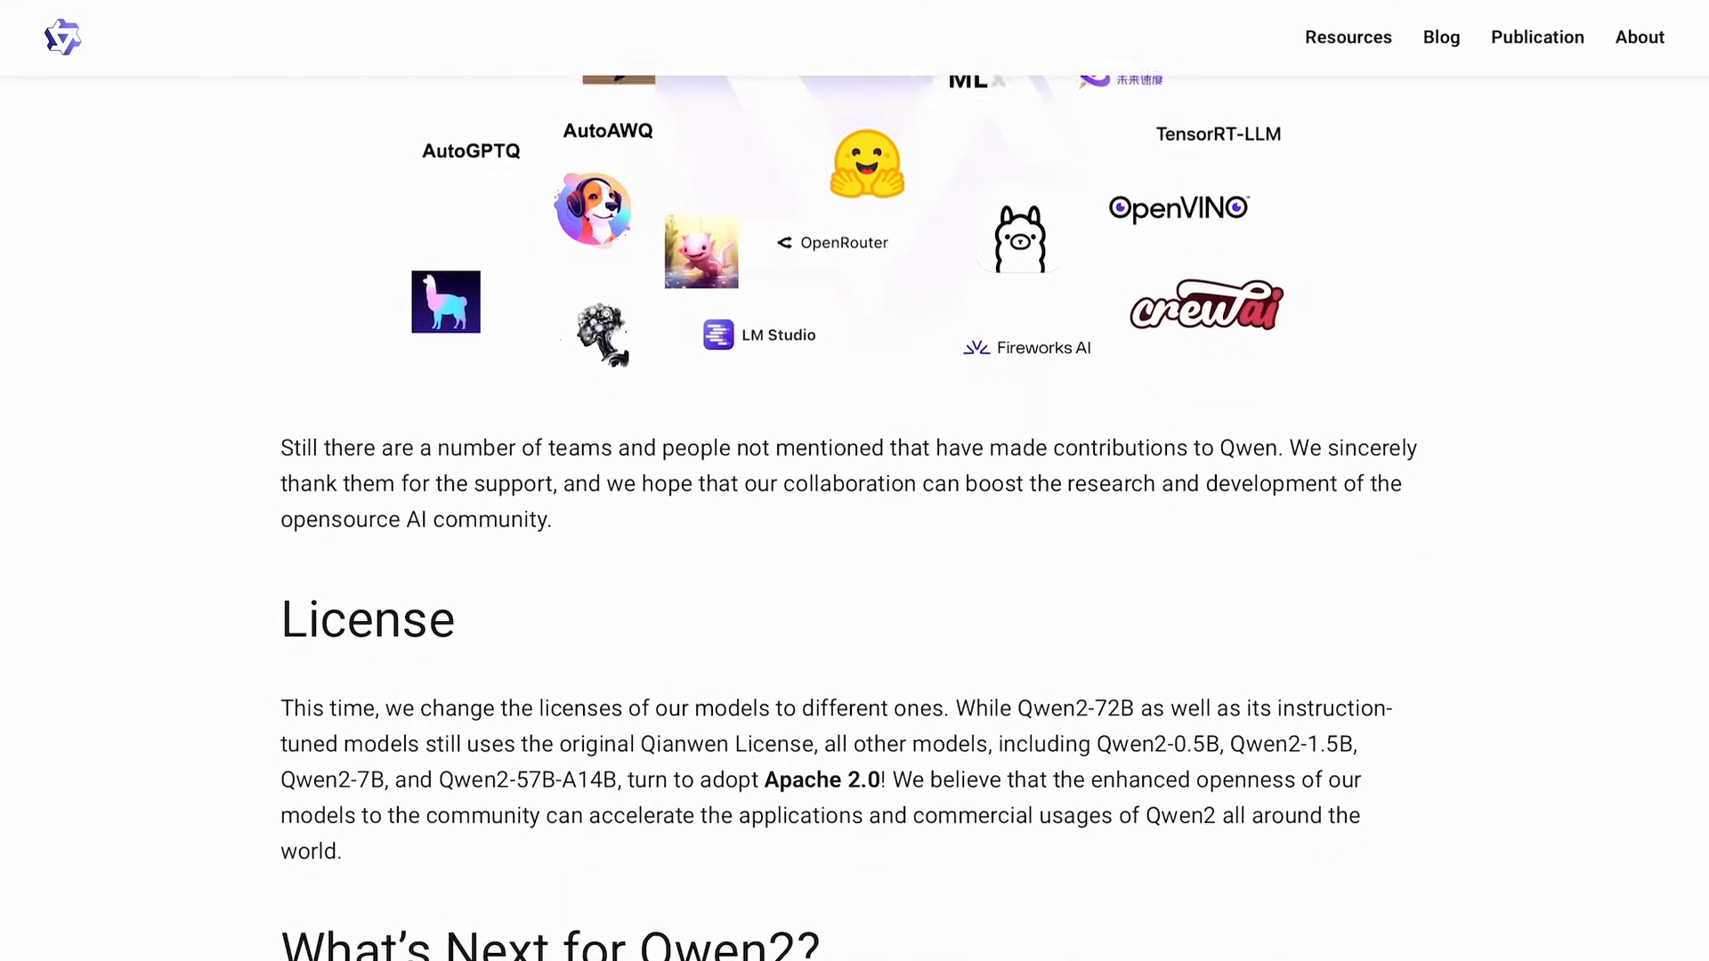
scroll(down, 3)
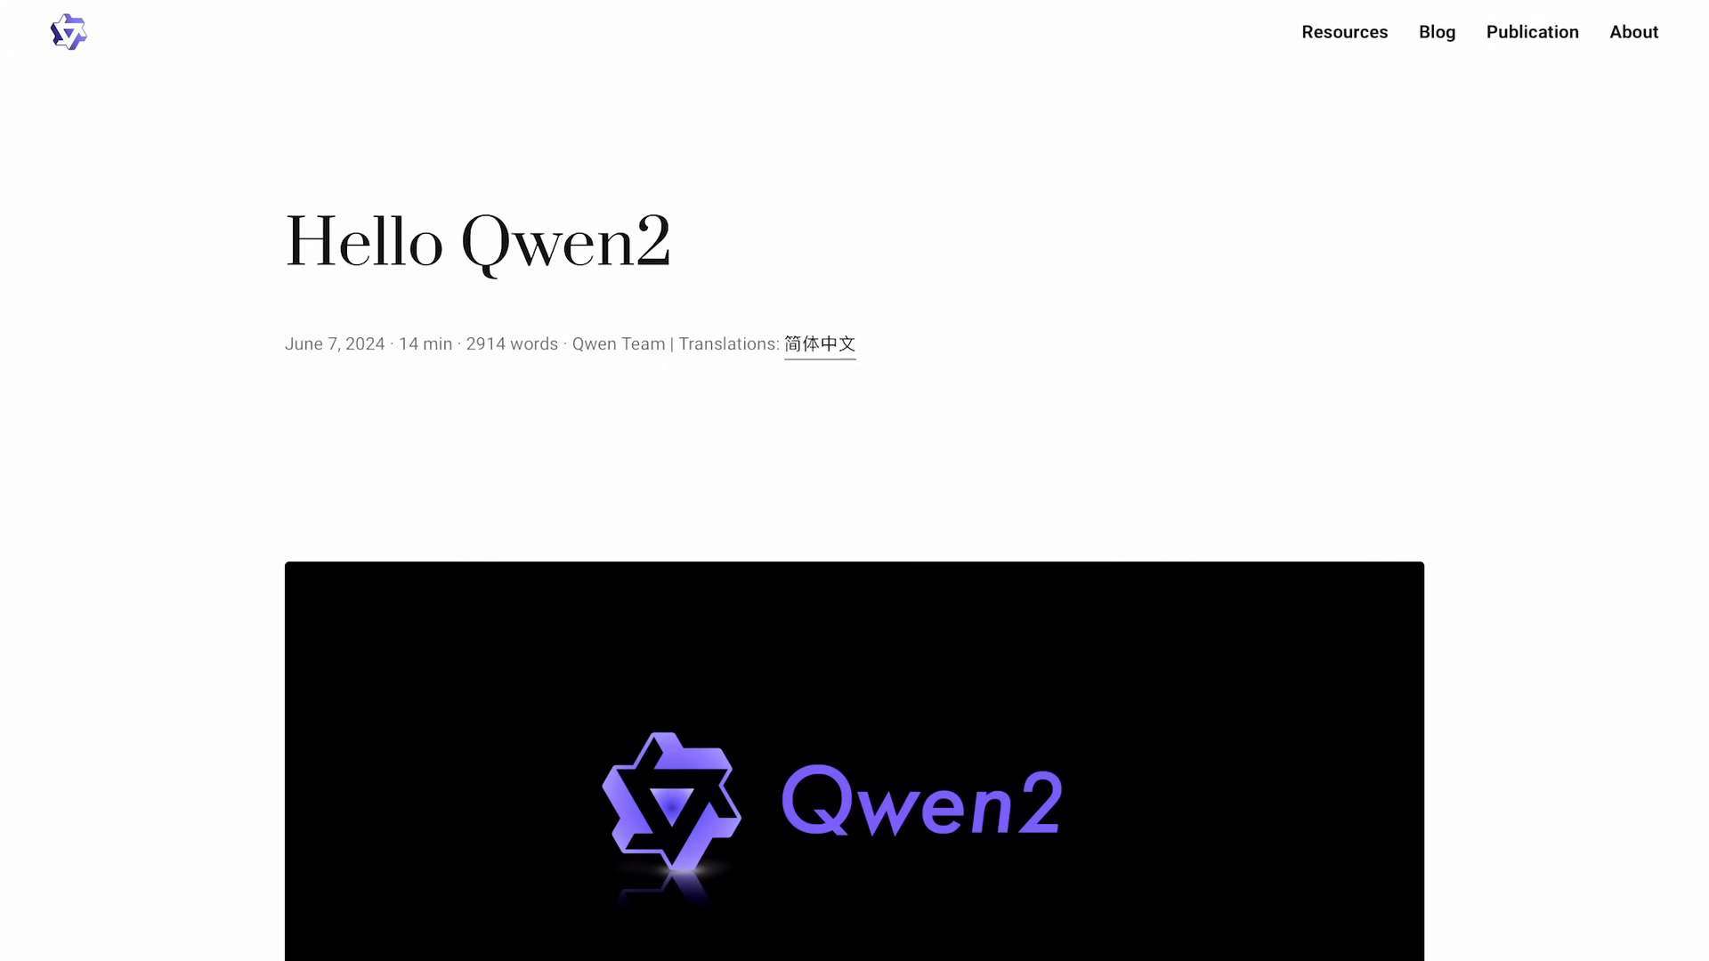
Follow the DEMO link under the banner to the Qwen2-72B-instruct chat Space
scroll(down, 3)
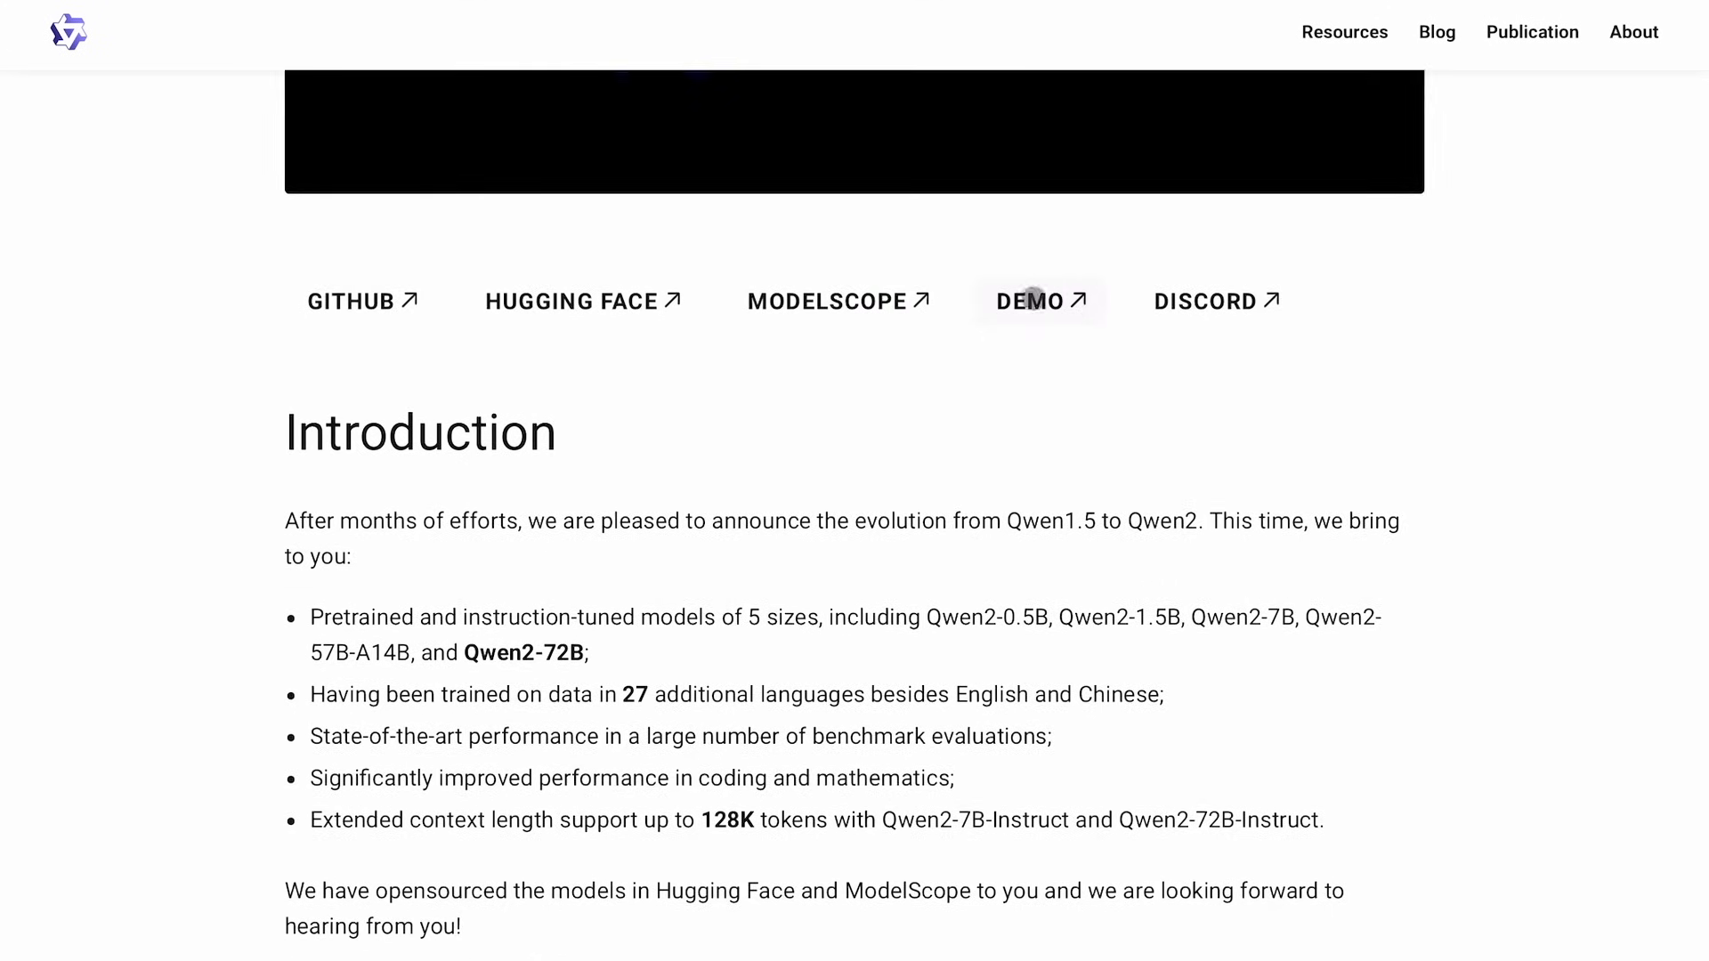
click(1029, 301)
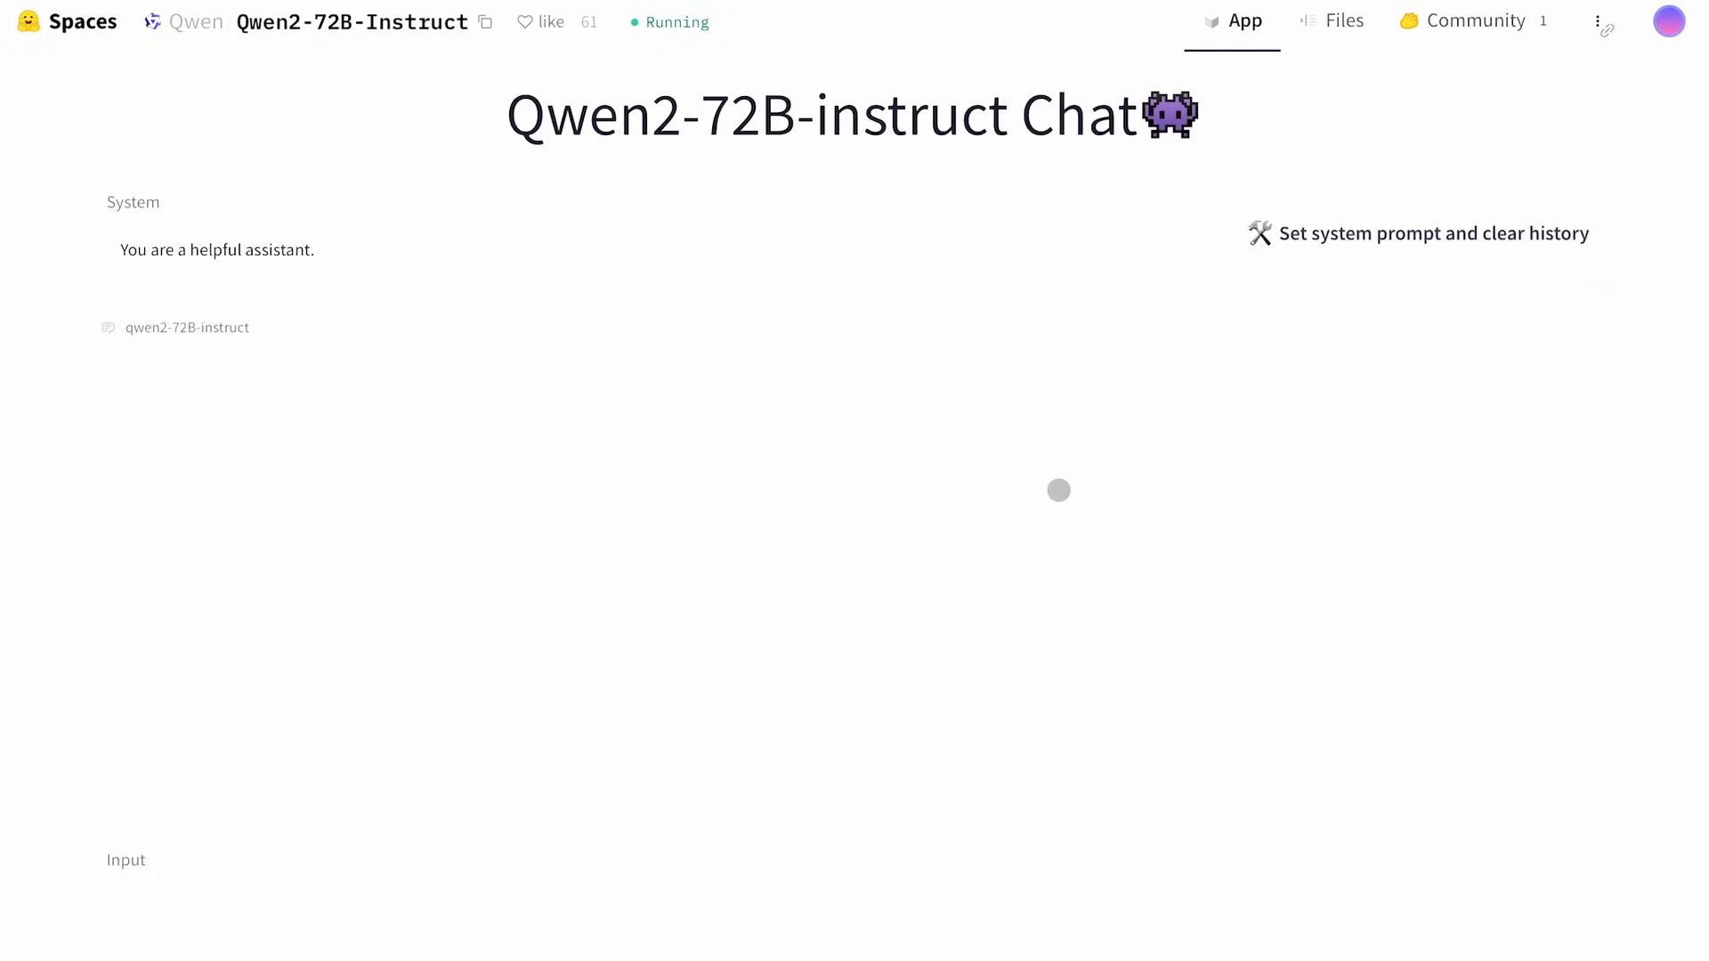
Ask Qwen2-72B for Python code dividing two user-entered numbers and read the answer
text(Wri)
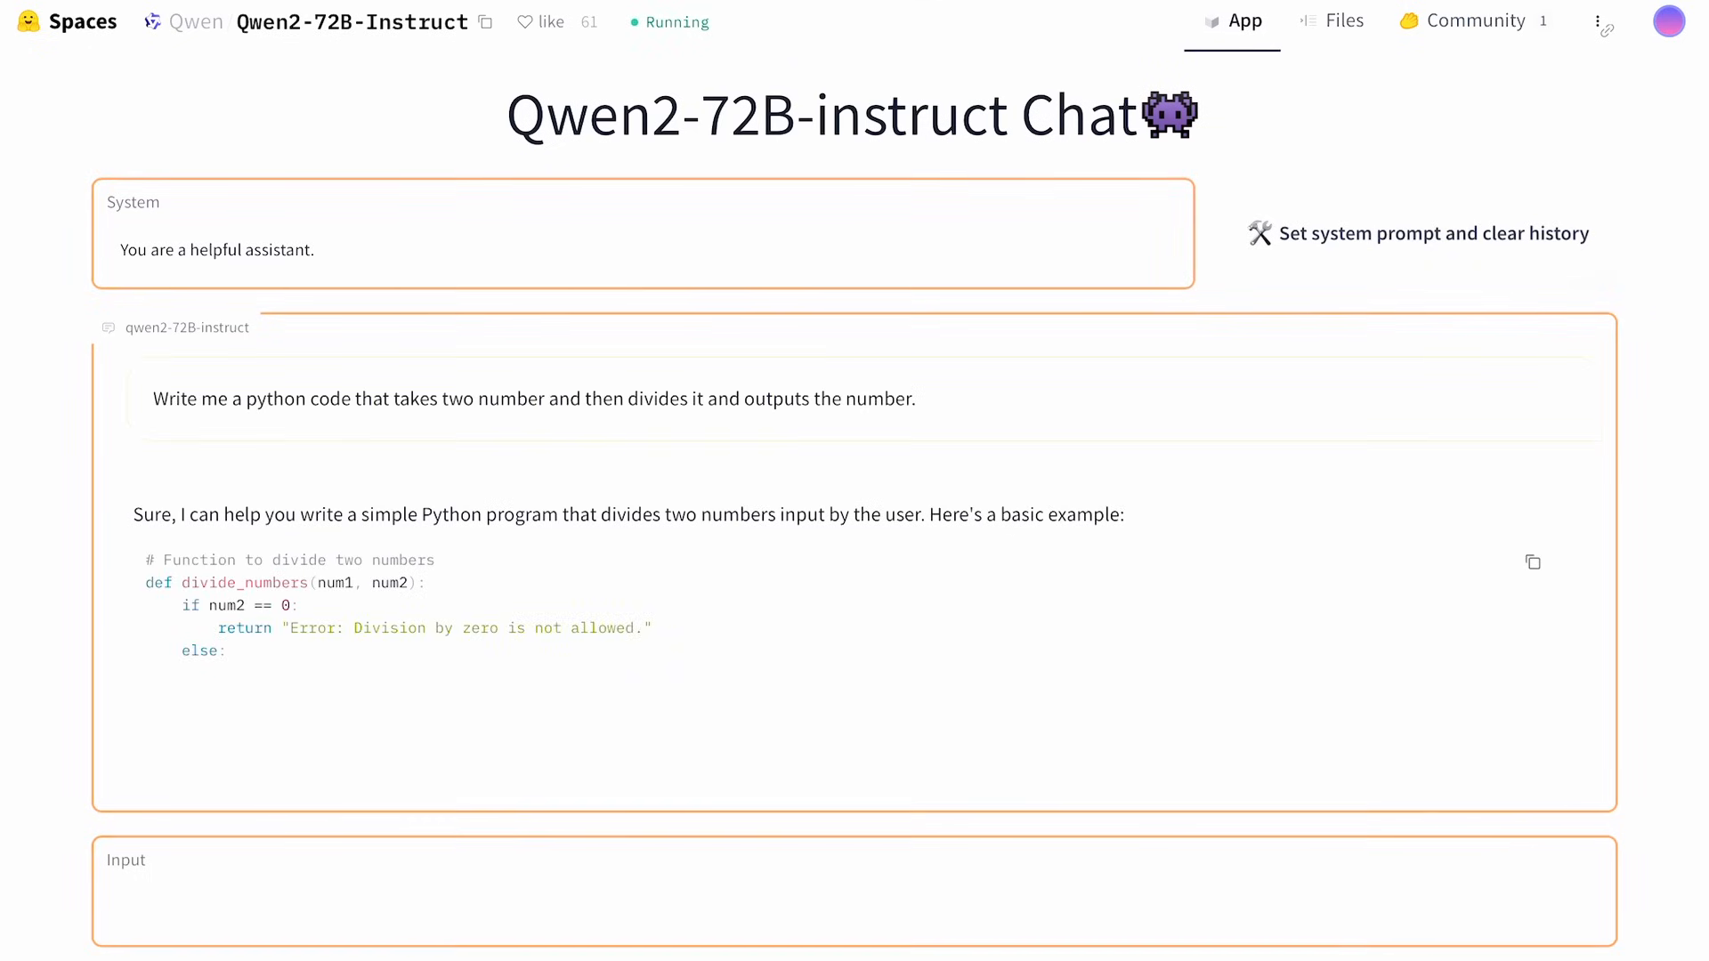
scroll(down, 3)
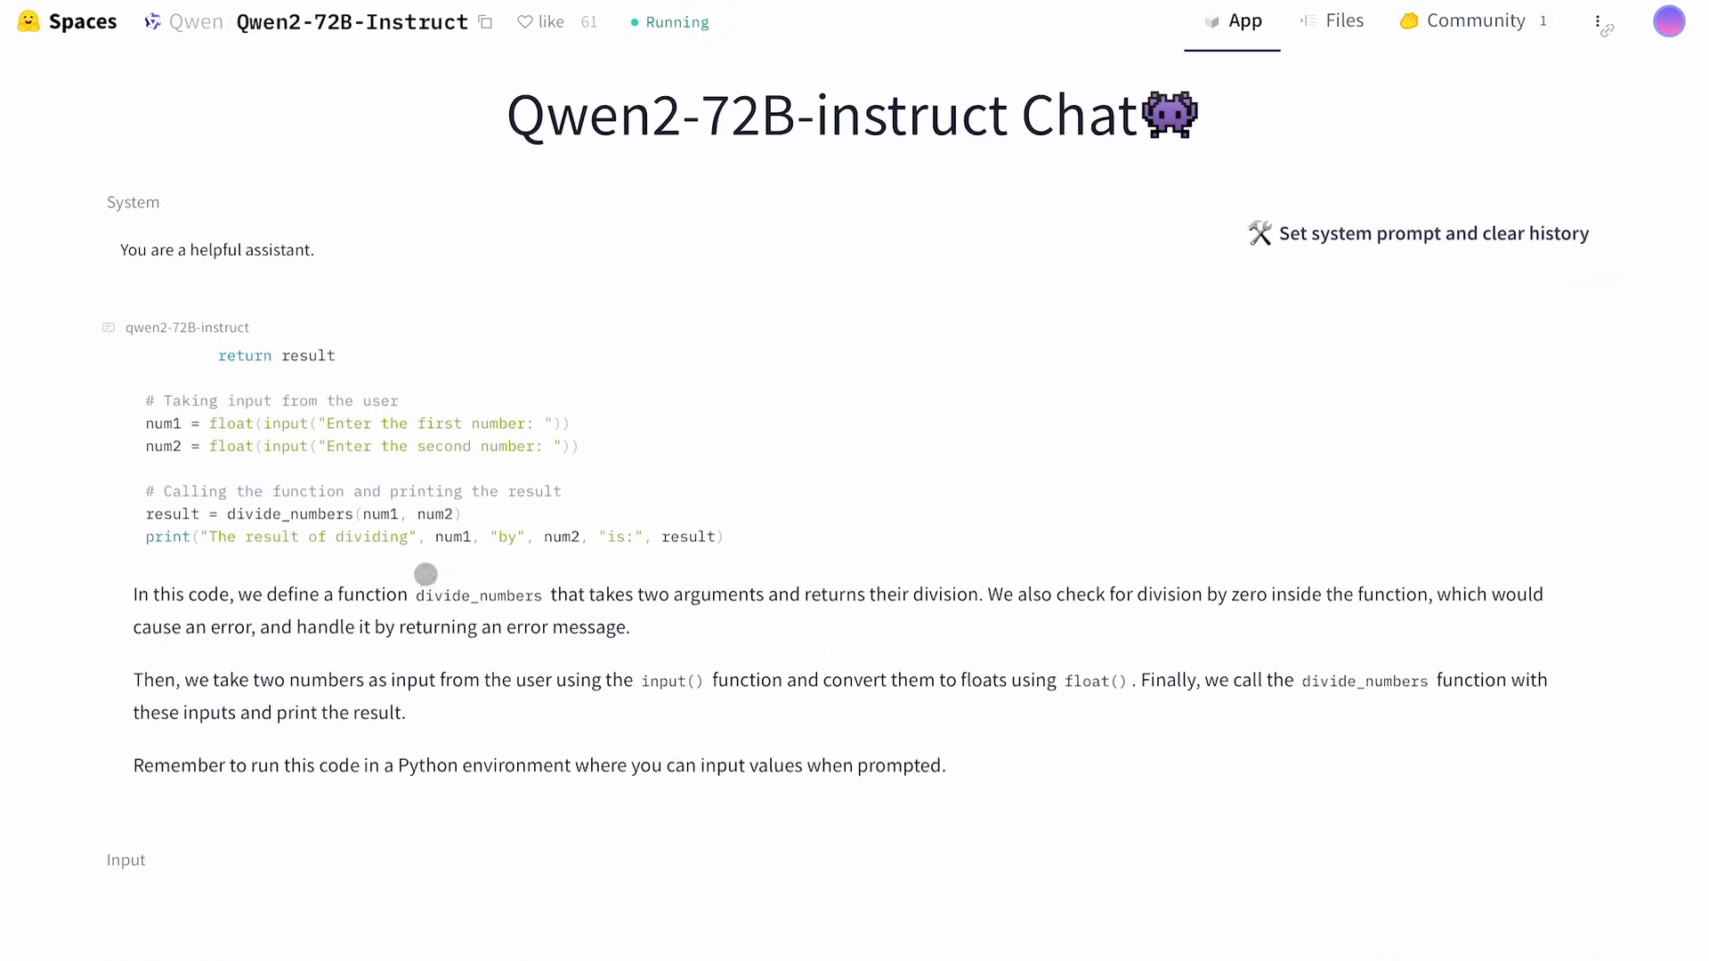
scroll(down, 3)
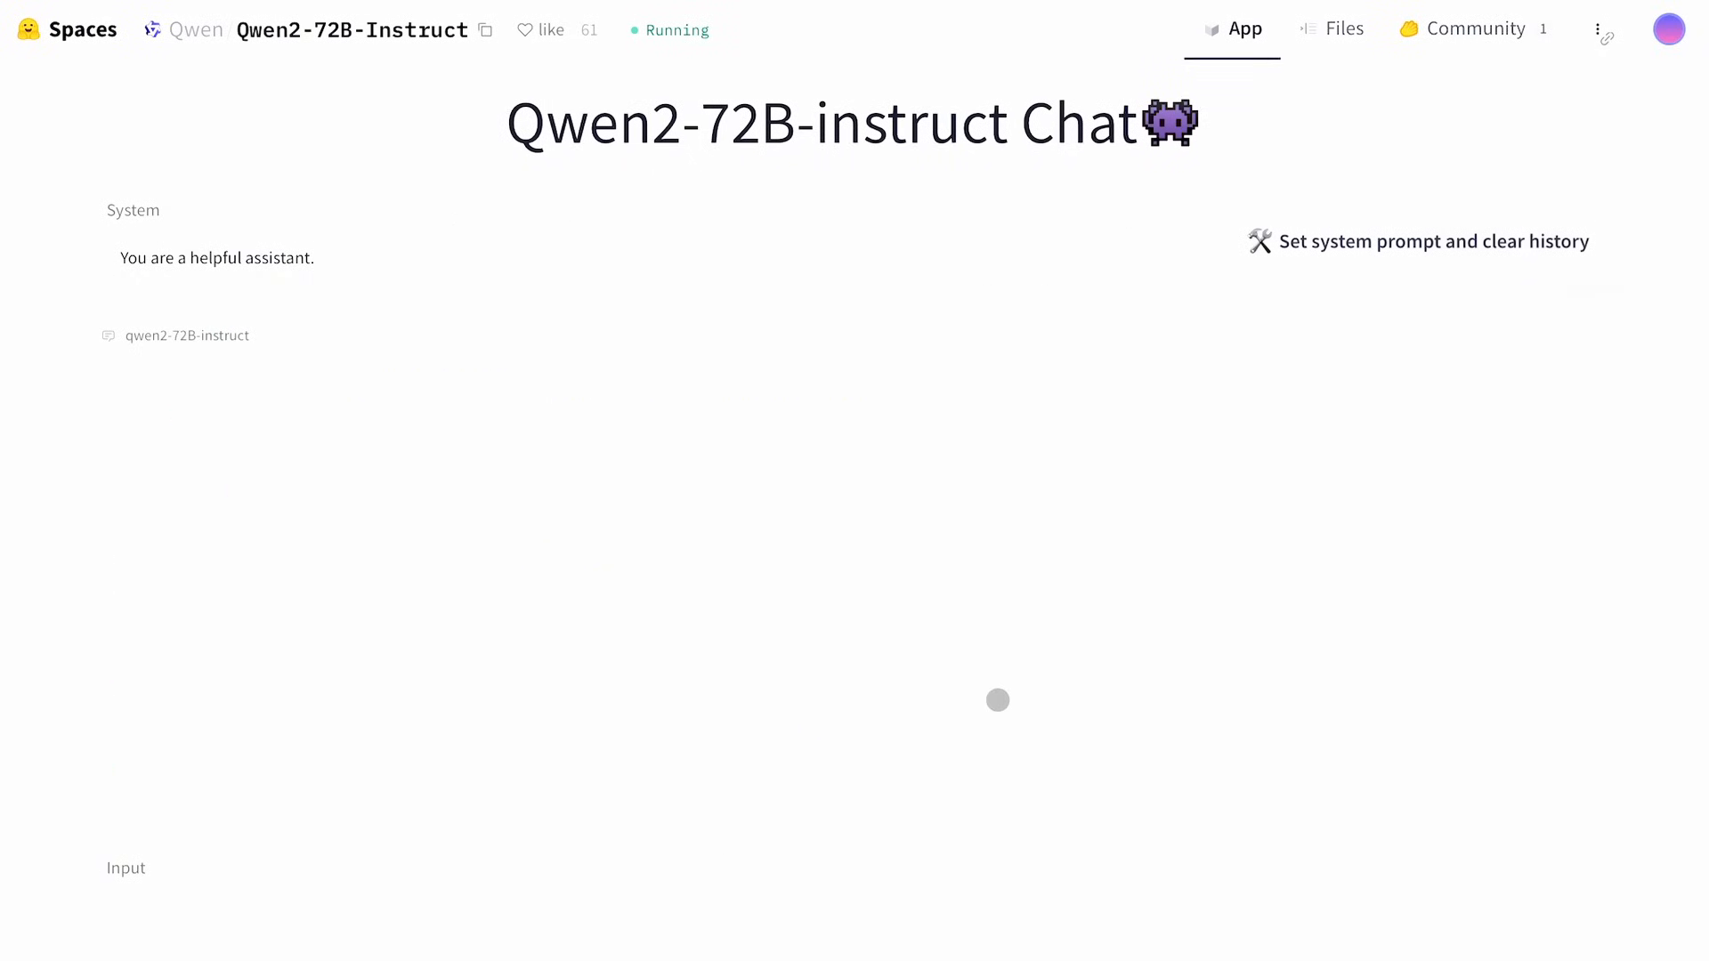
Send 'write a game of life that works on terminal, use python' to Qwen2-72B
text(write a game of life that works on terminal, use python)
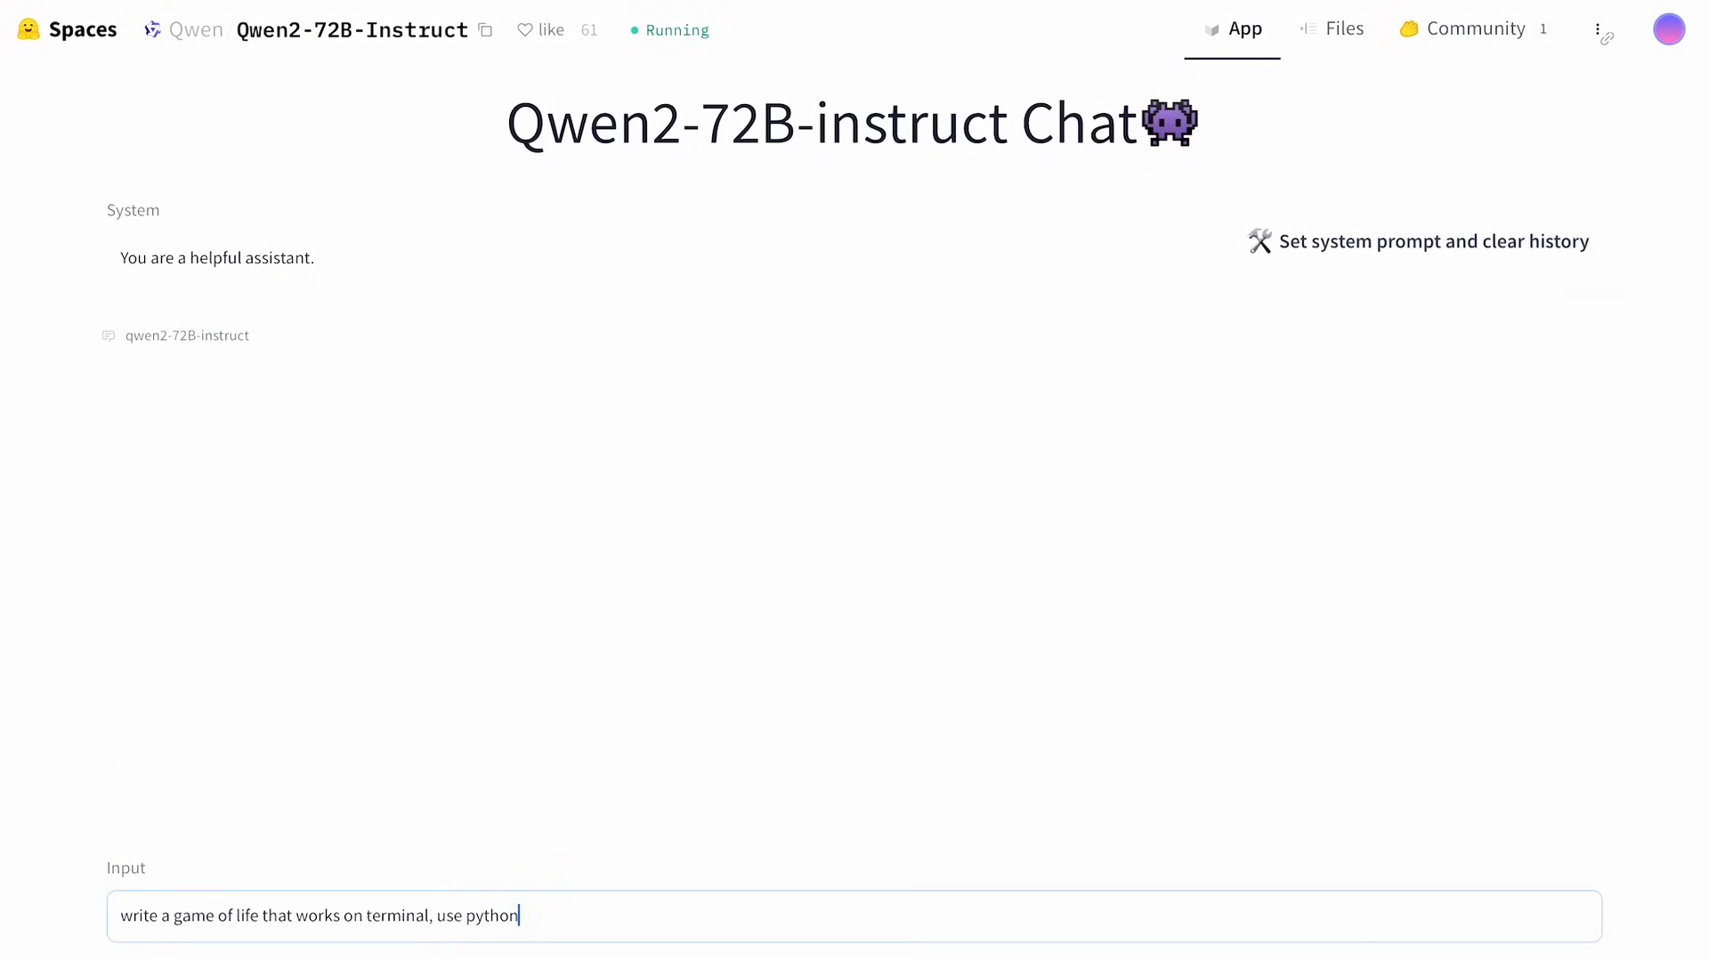
key(Enter)
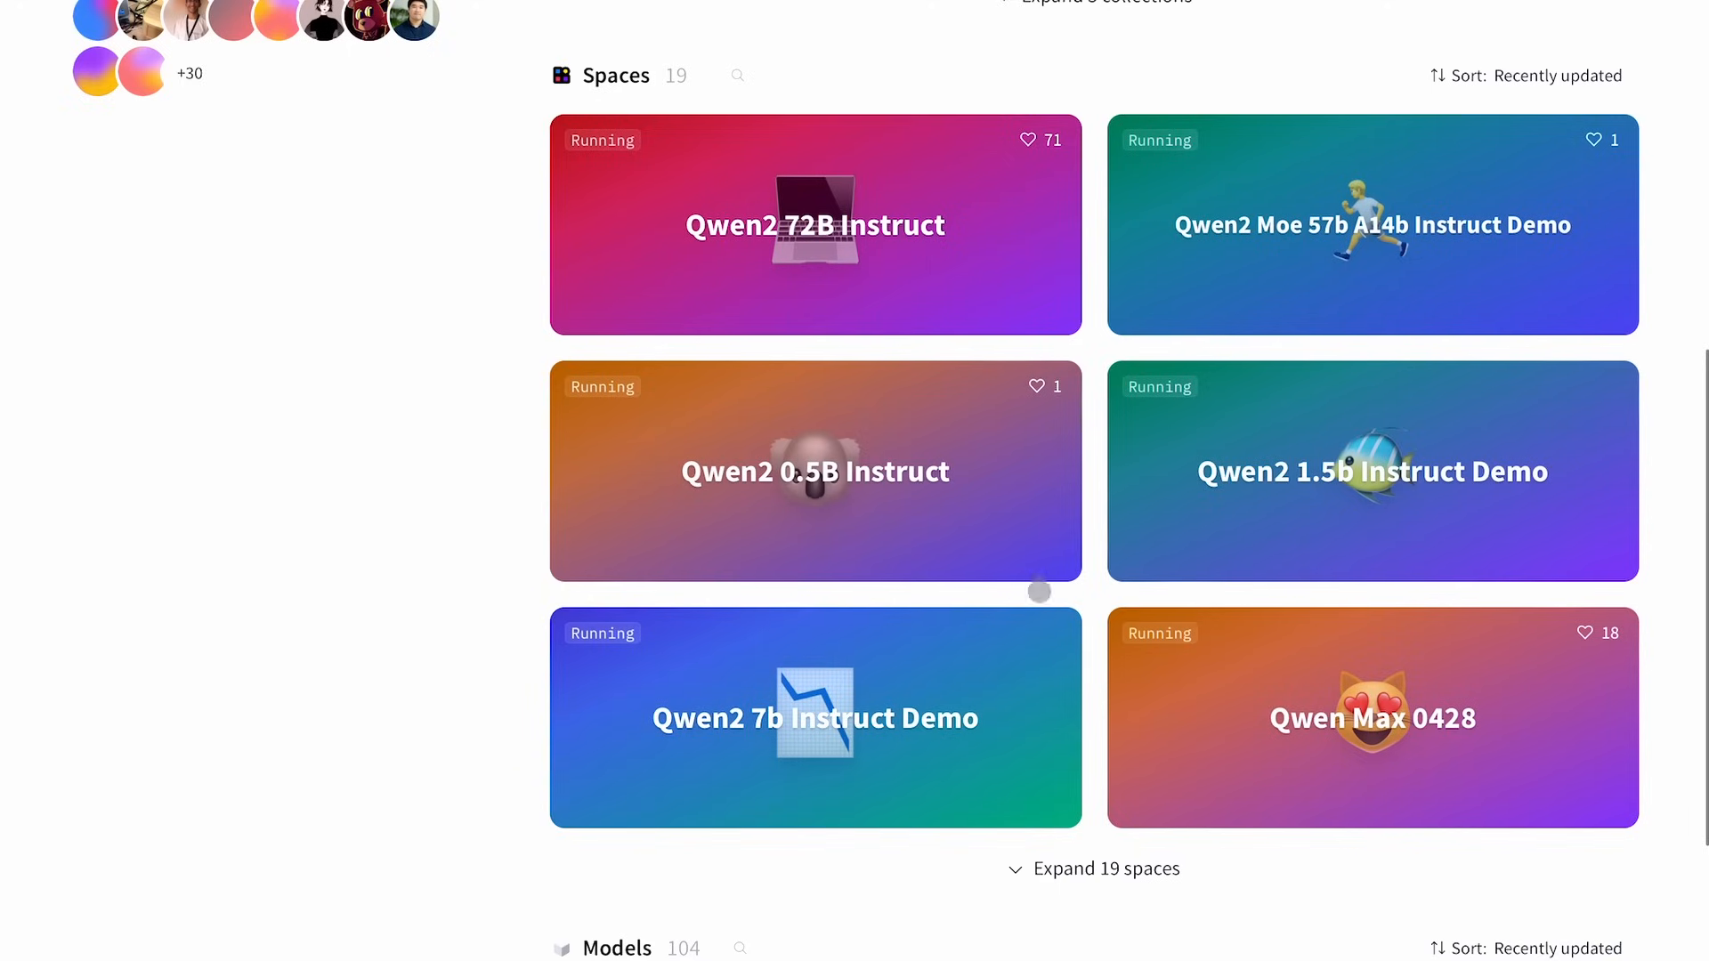
Enter the Qwen2 7b Instruct Demo Space and read its add-then-divide Python program
click(813, 718)
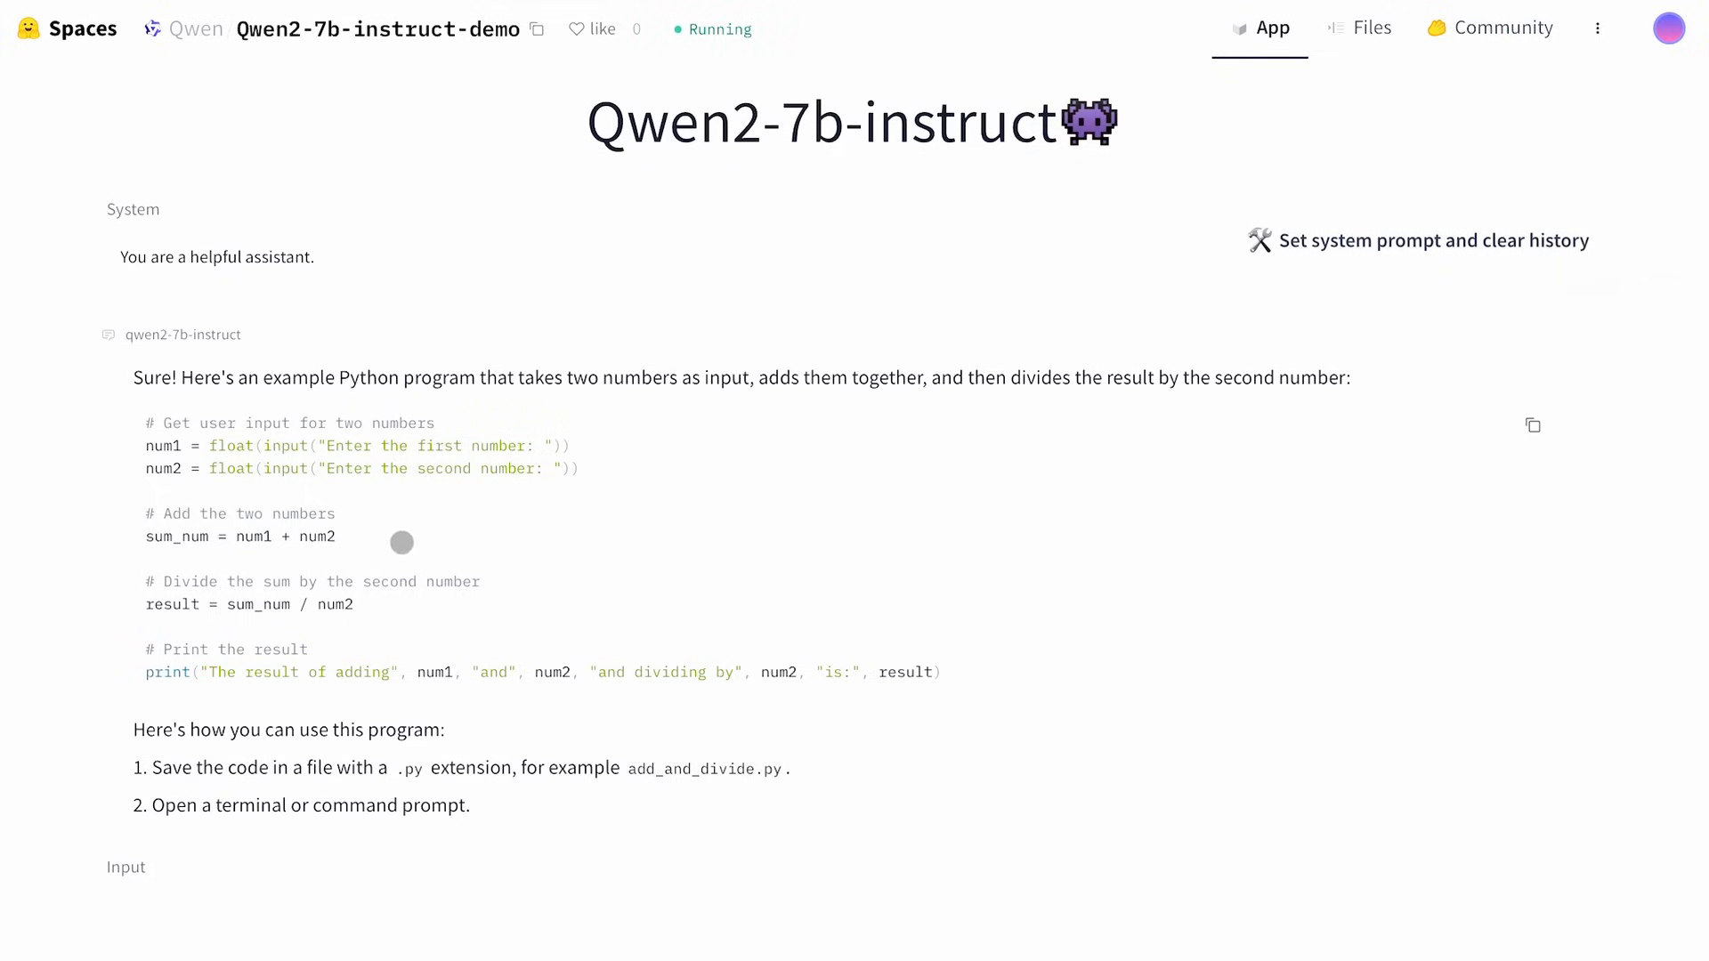
mouse_move(581, 653)
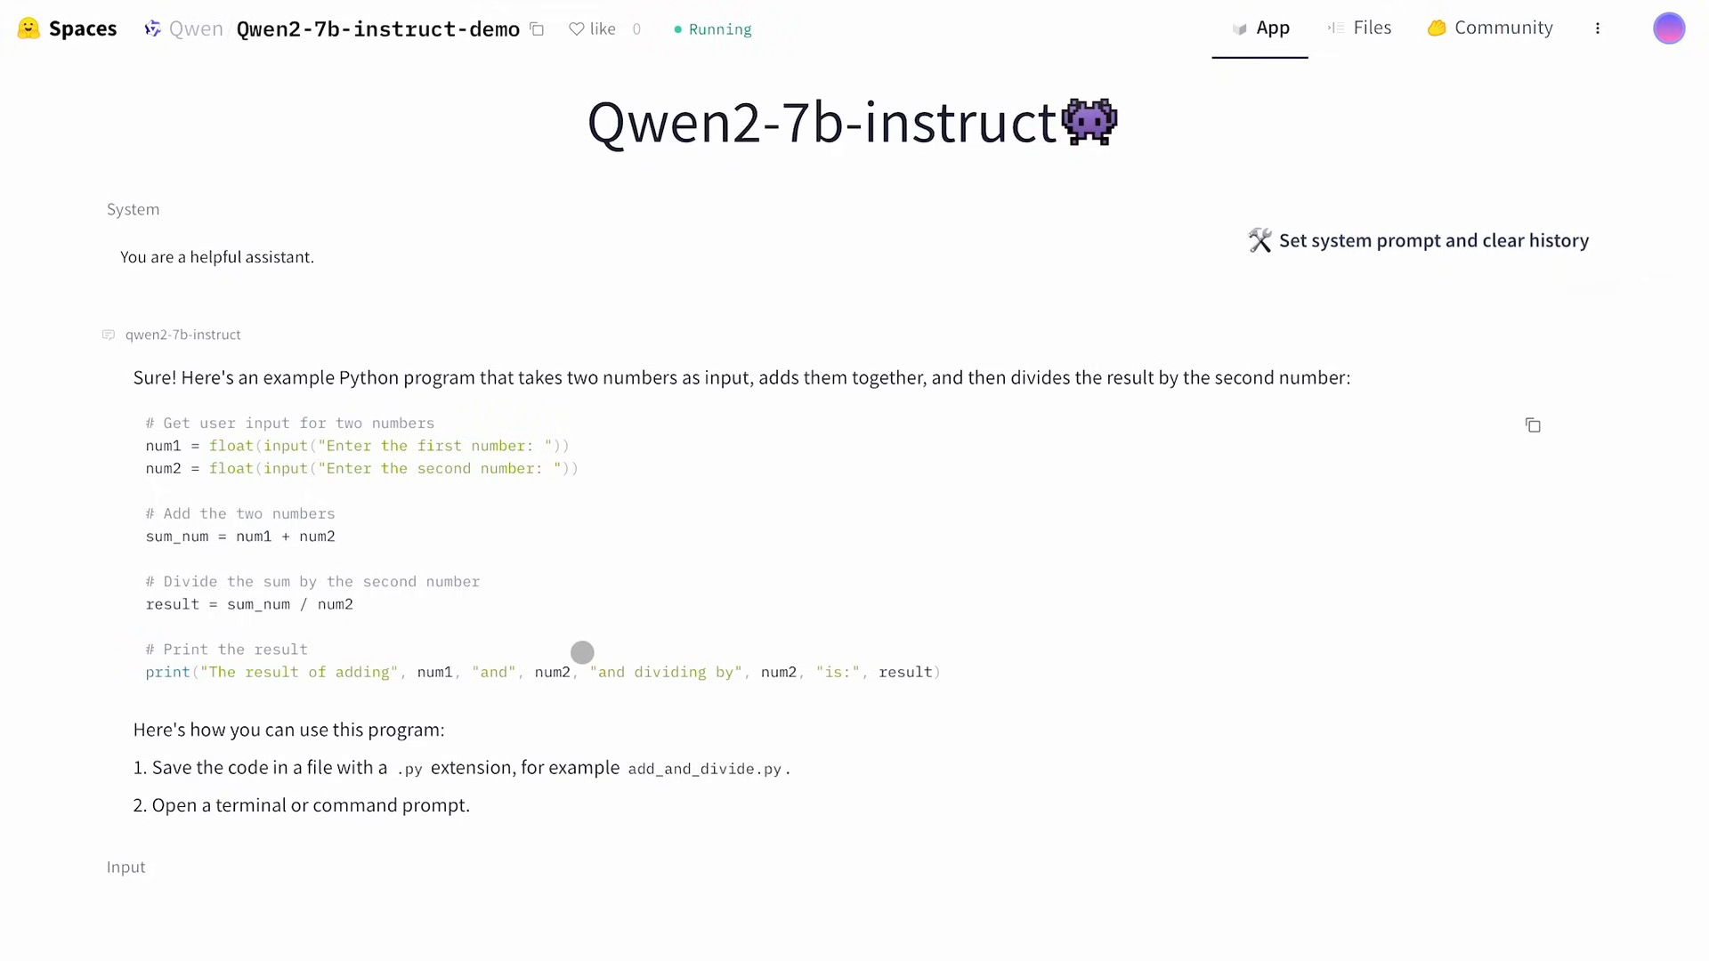
scroll(down, 3)
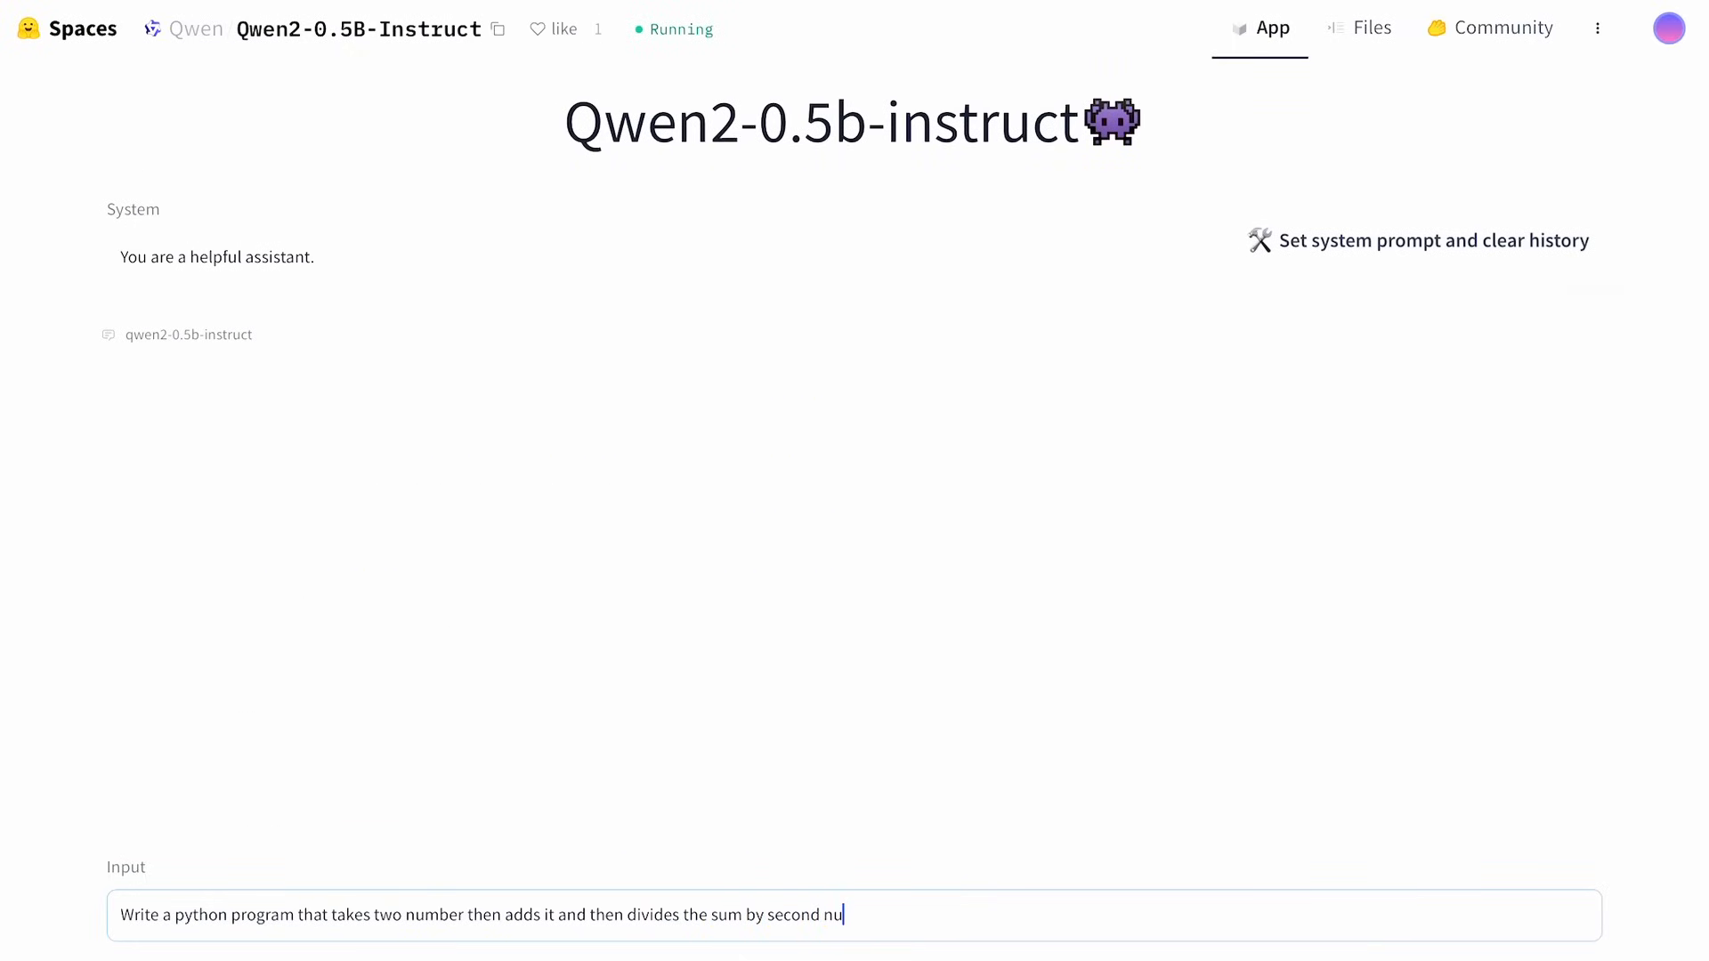
Submit the add-and-divide request to Qwen2-0.5B, read its program, and return to the Qwen page
key(Enter)
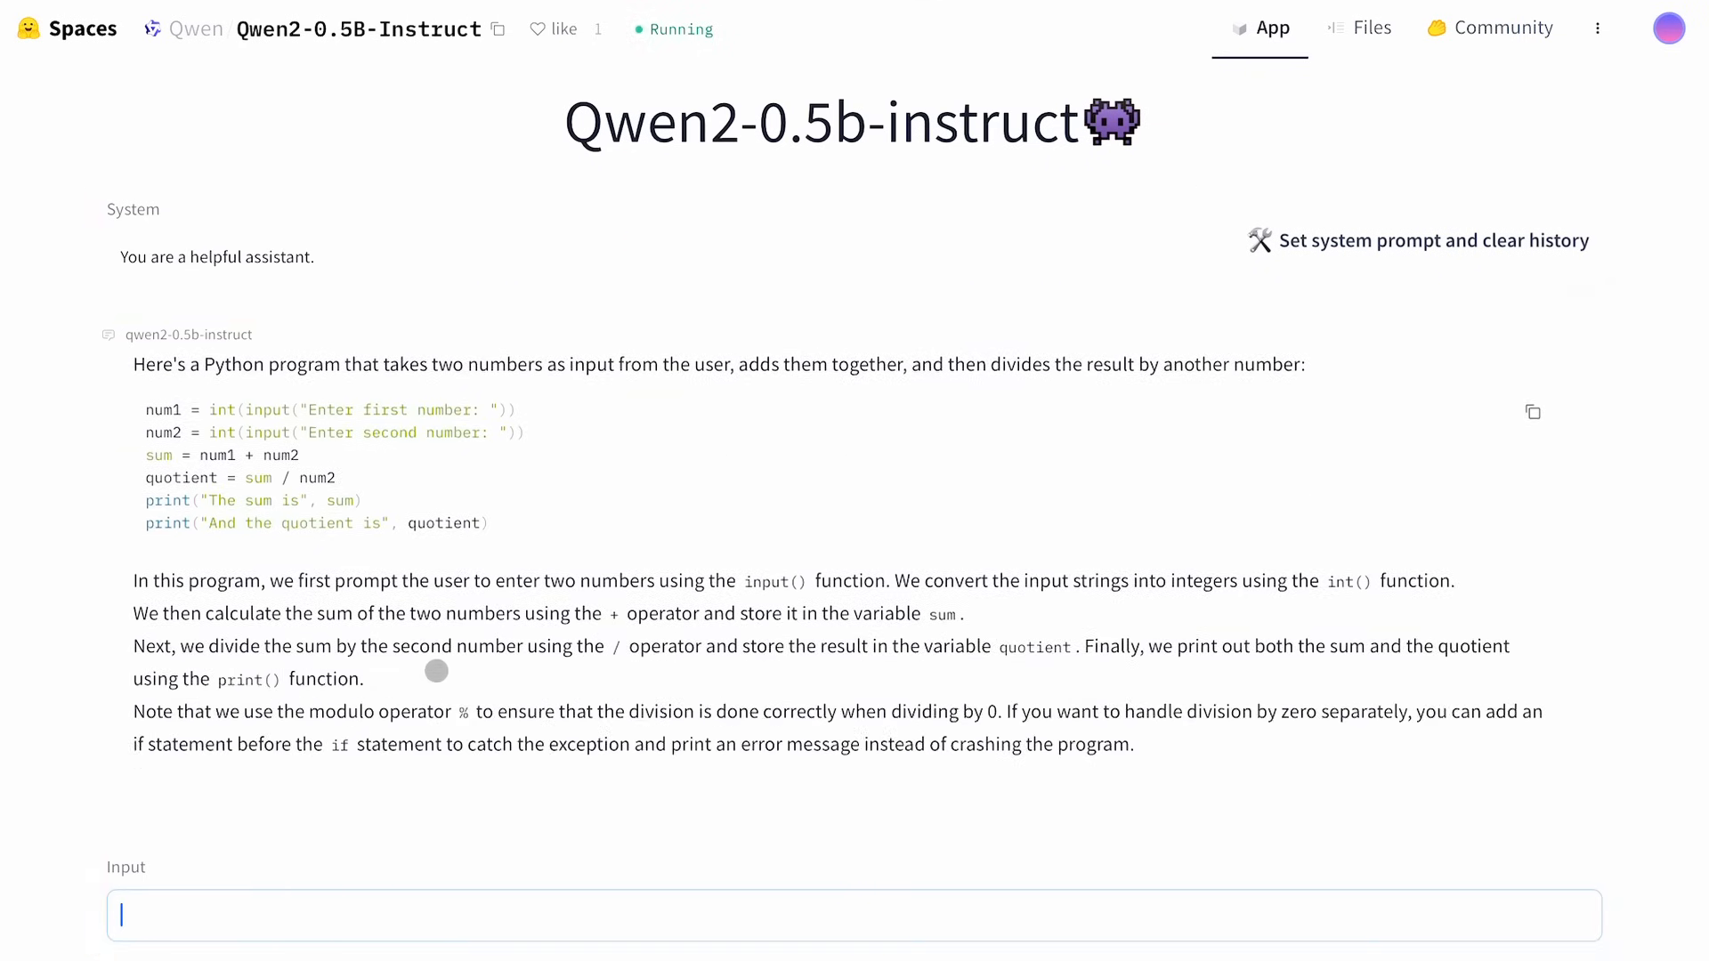
scroll(down, 3)
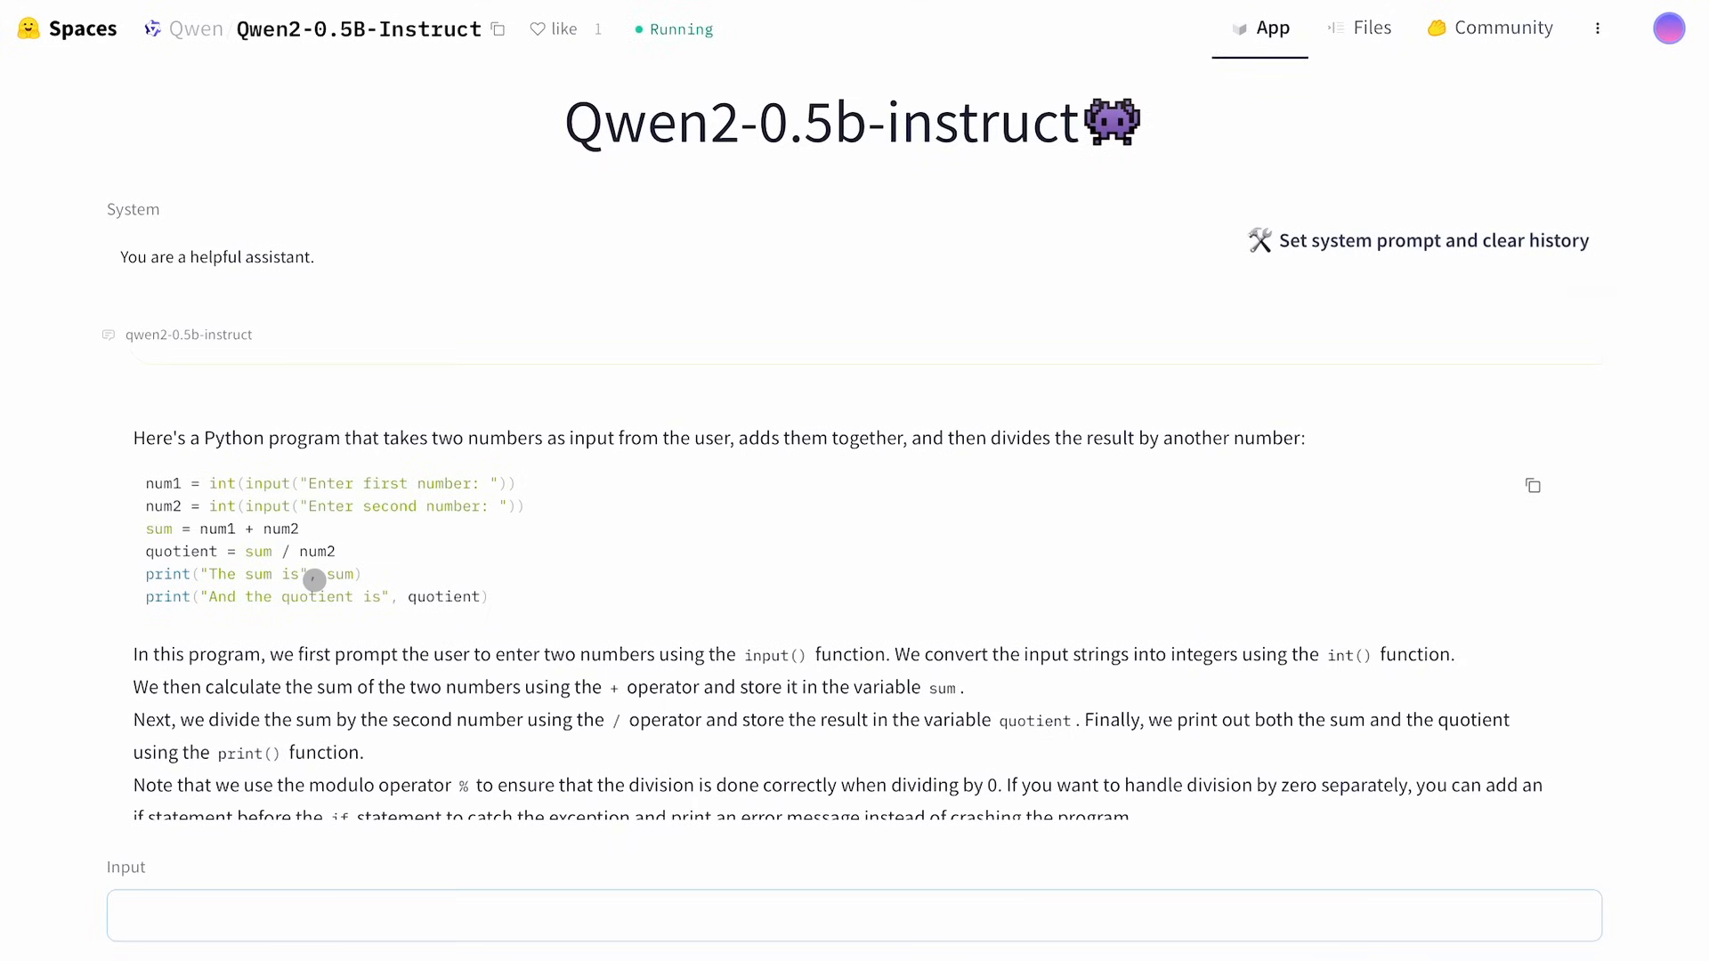
mouse_move(267, 545)
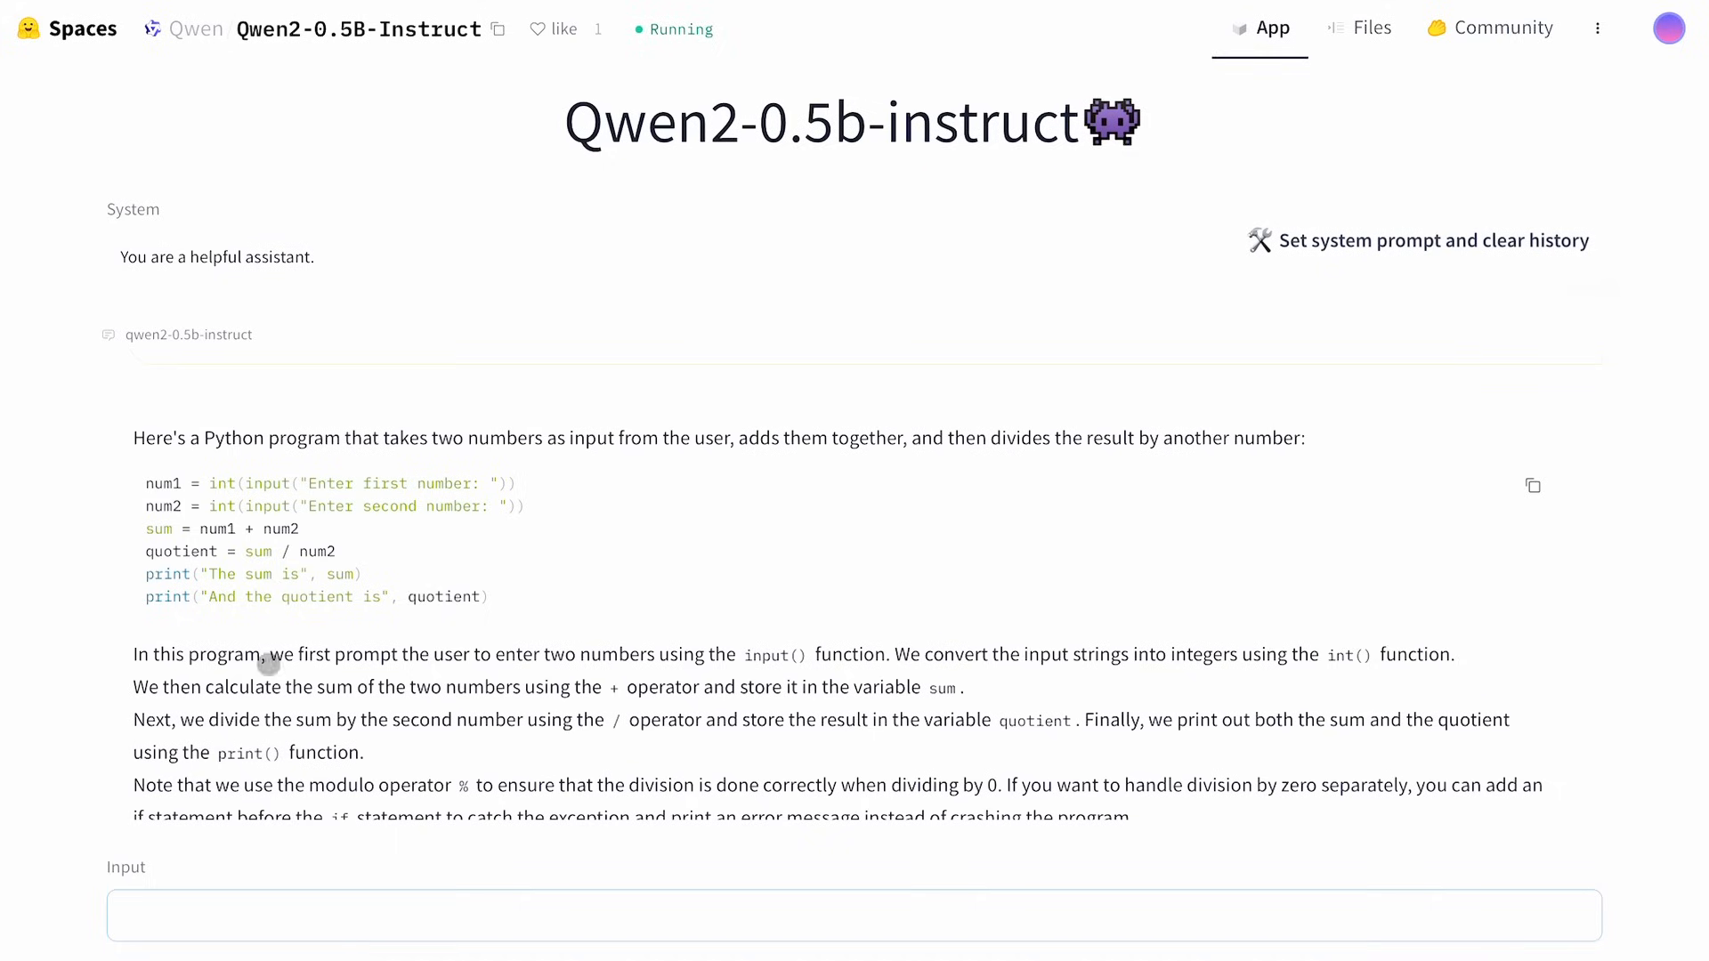
mouse_move(220, 696)
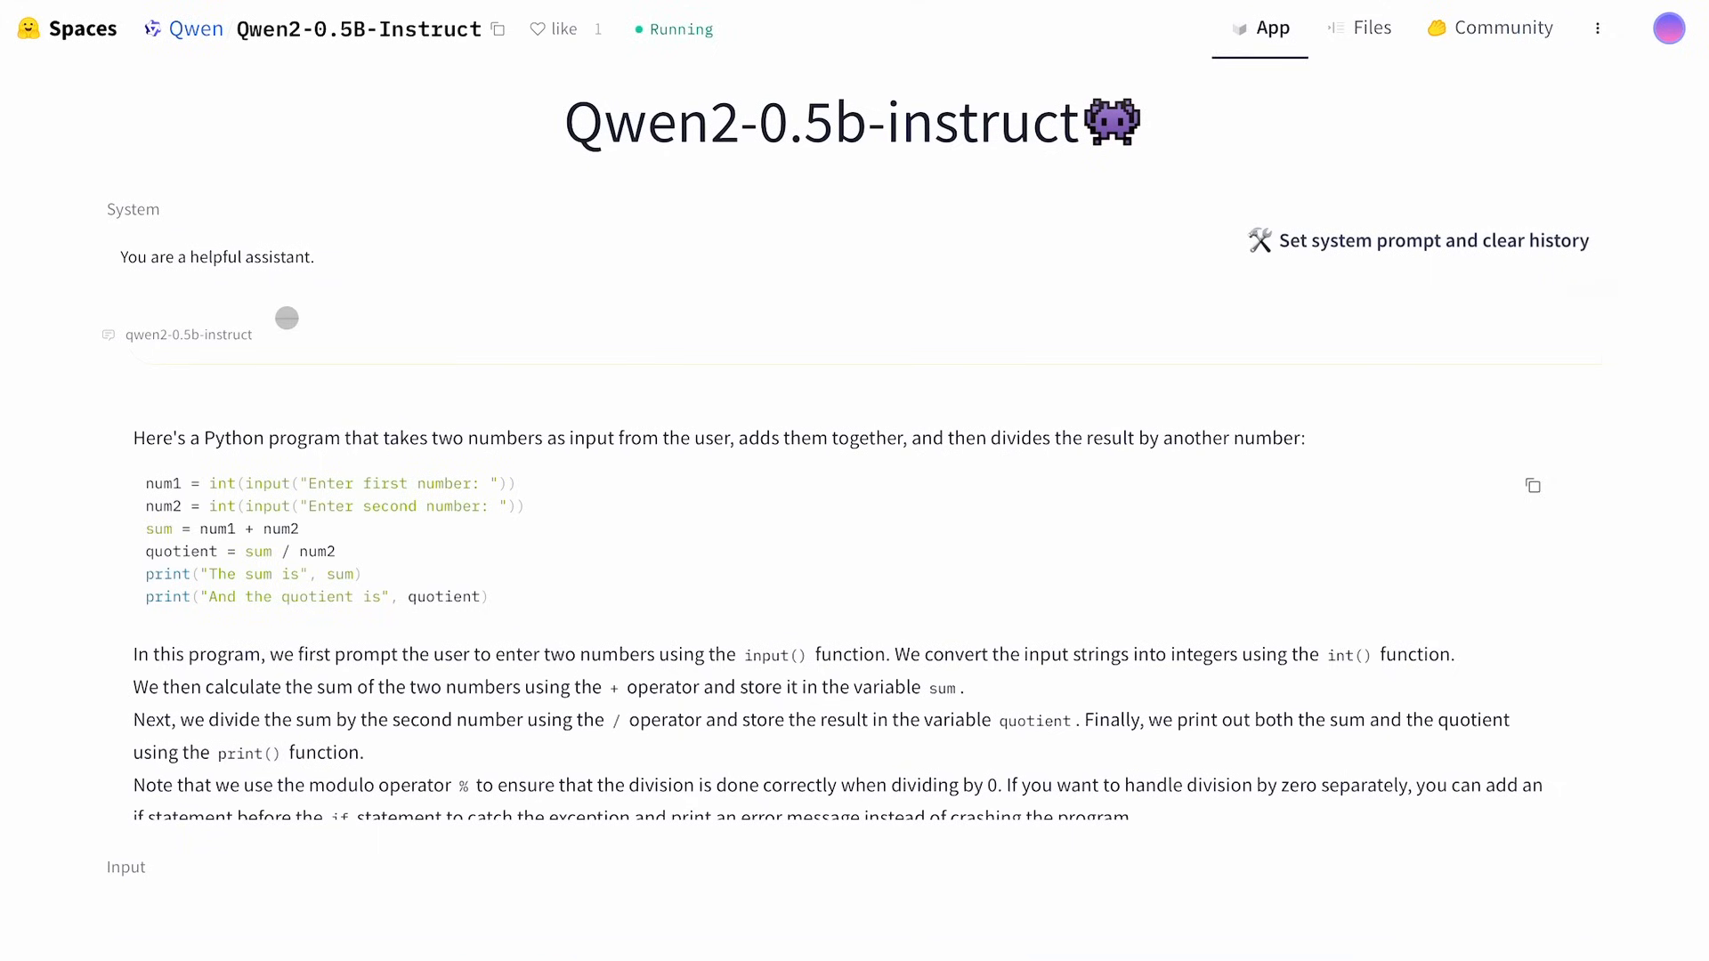
click(195, 28)
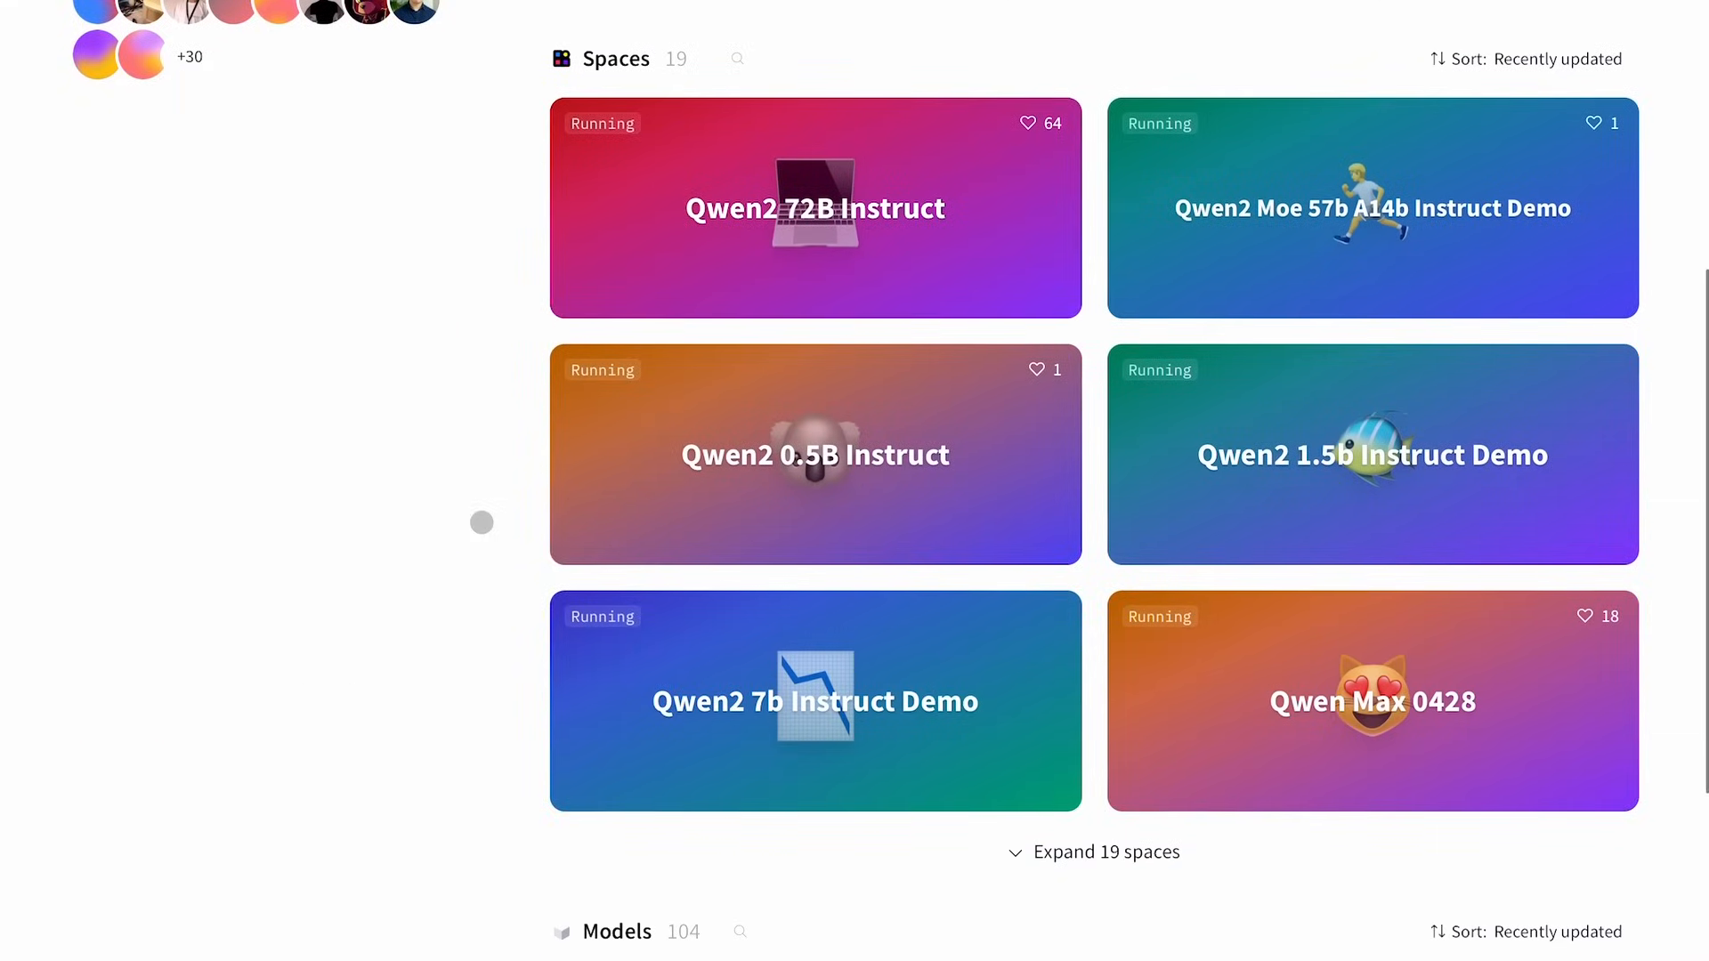
mouse_move(1022, 276)
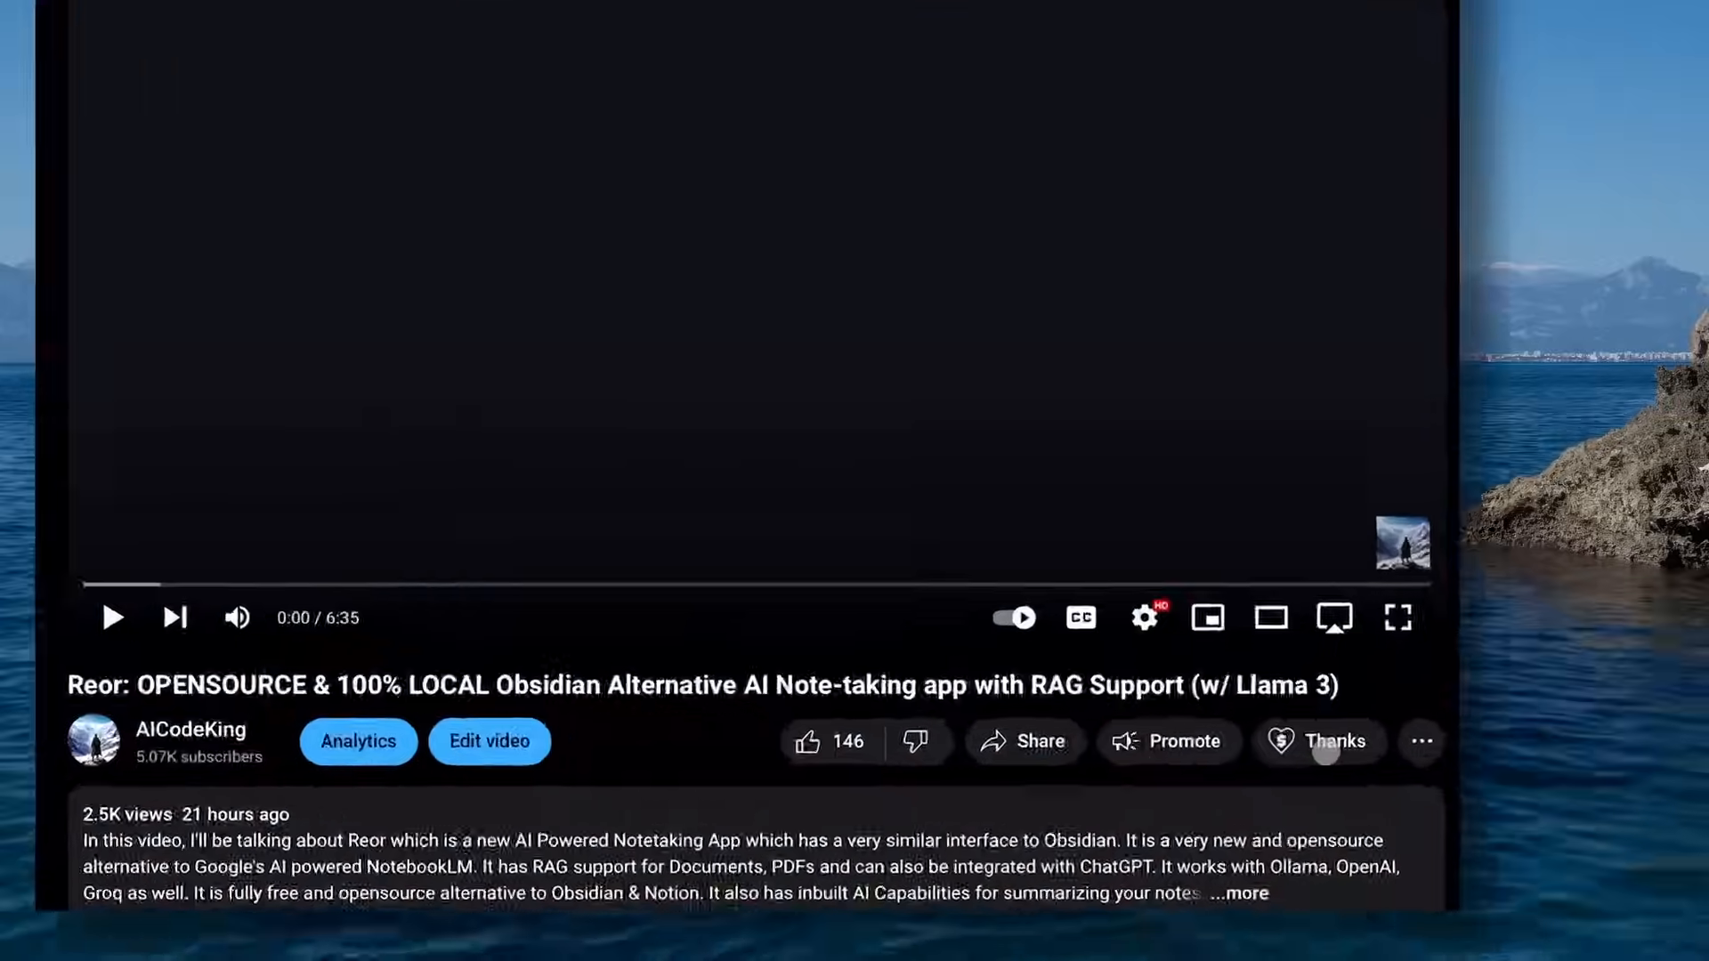
Start a Super Thanks for AICodeKing and raise the amount from $2.00 to $15.00
click(1339, 741)
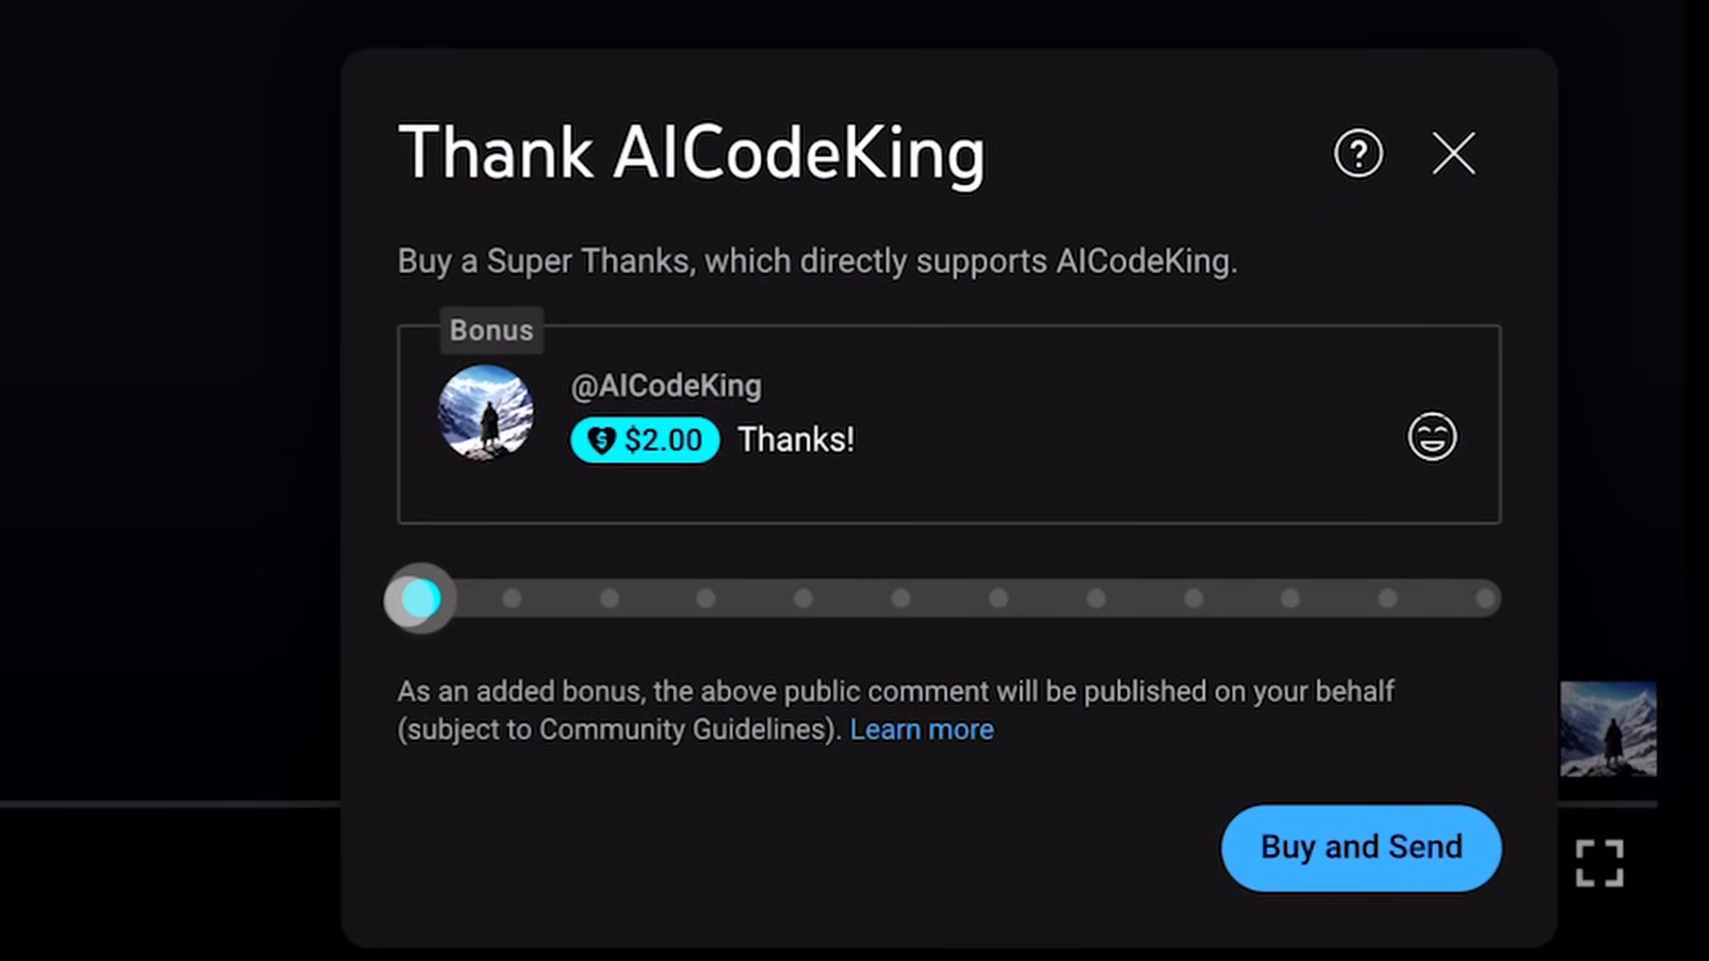
drag(417, 599, 714, 598)
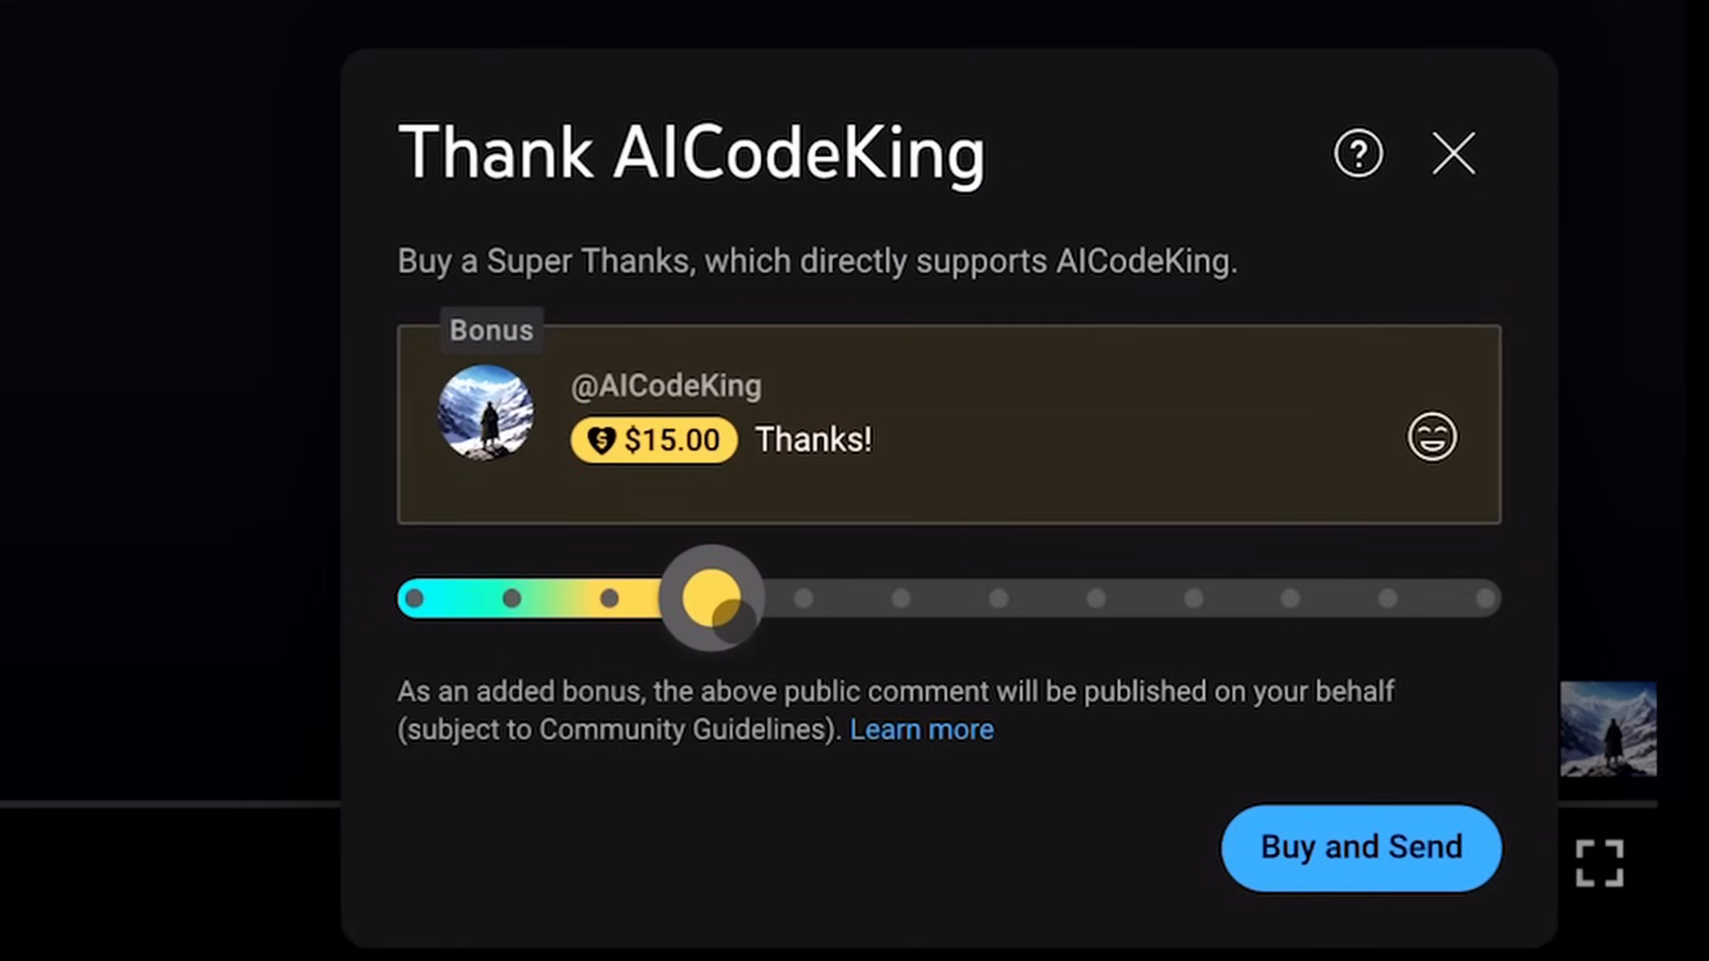